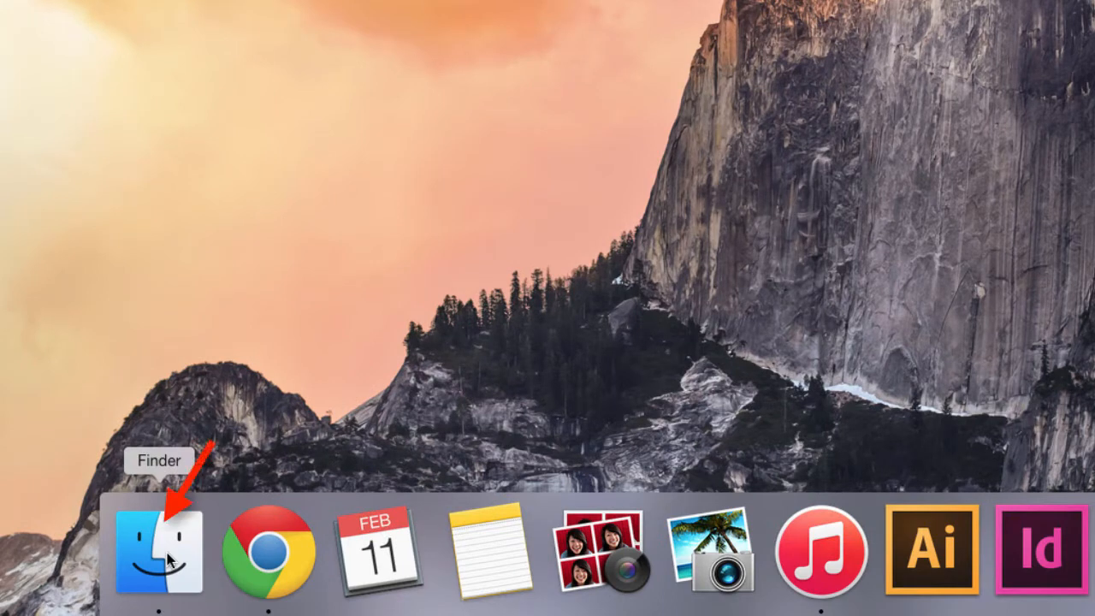
mouse_move(773, 561)
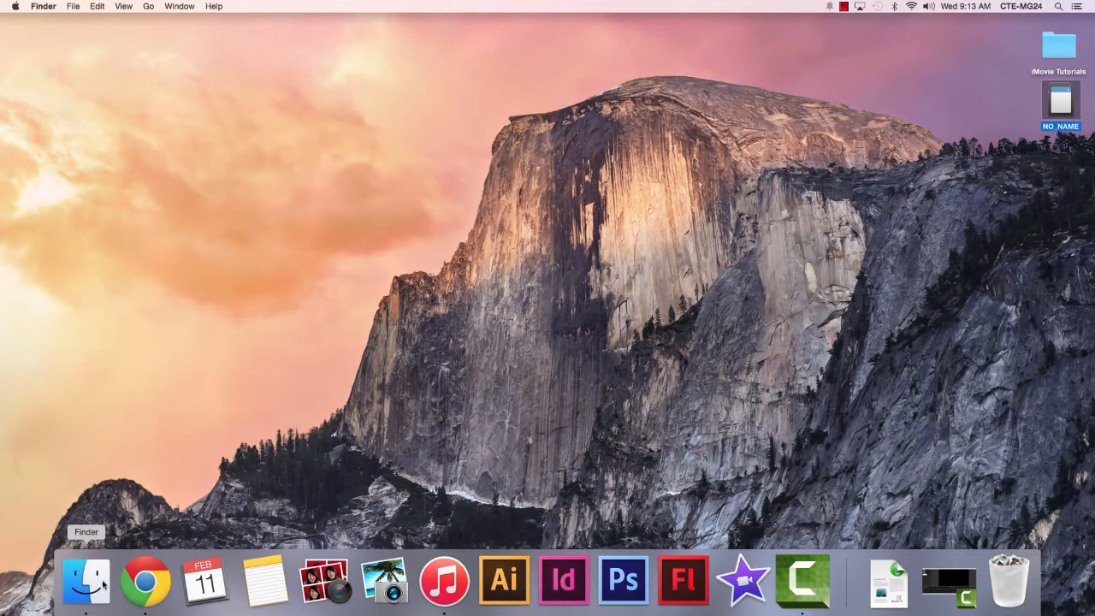
mouse_move(684, 582)
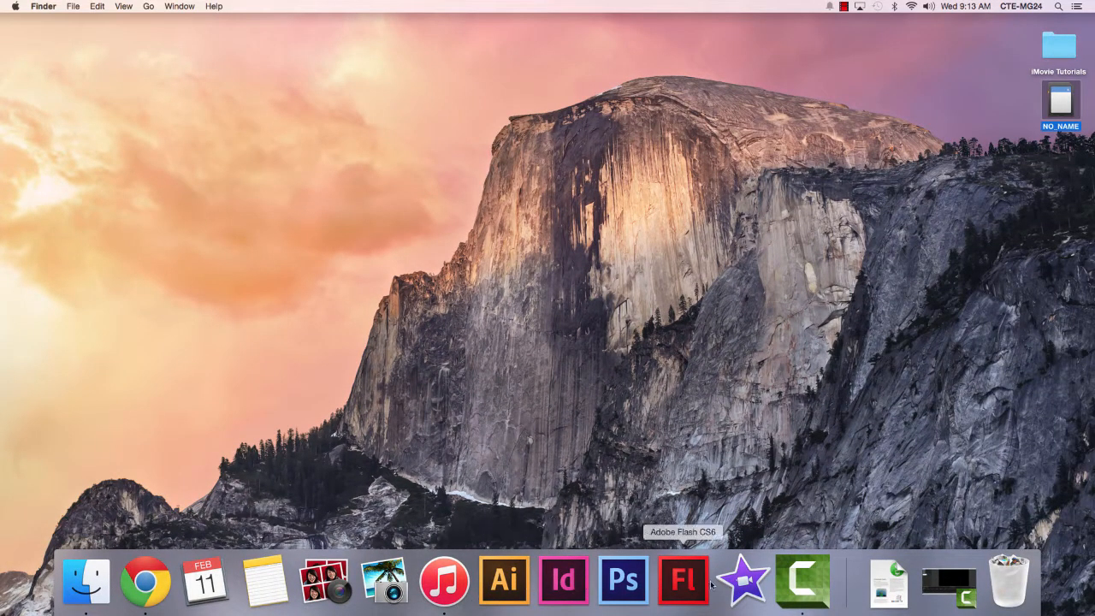
mouse_move(383, 580)
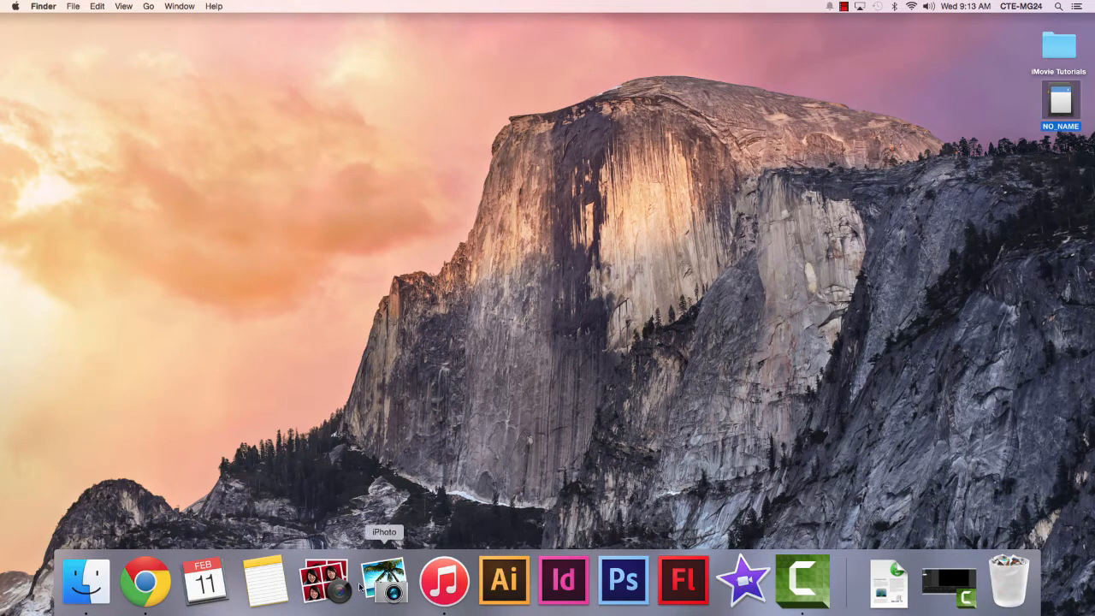
mouse_move(86, 580)
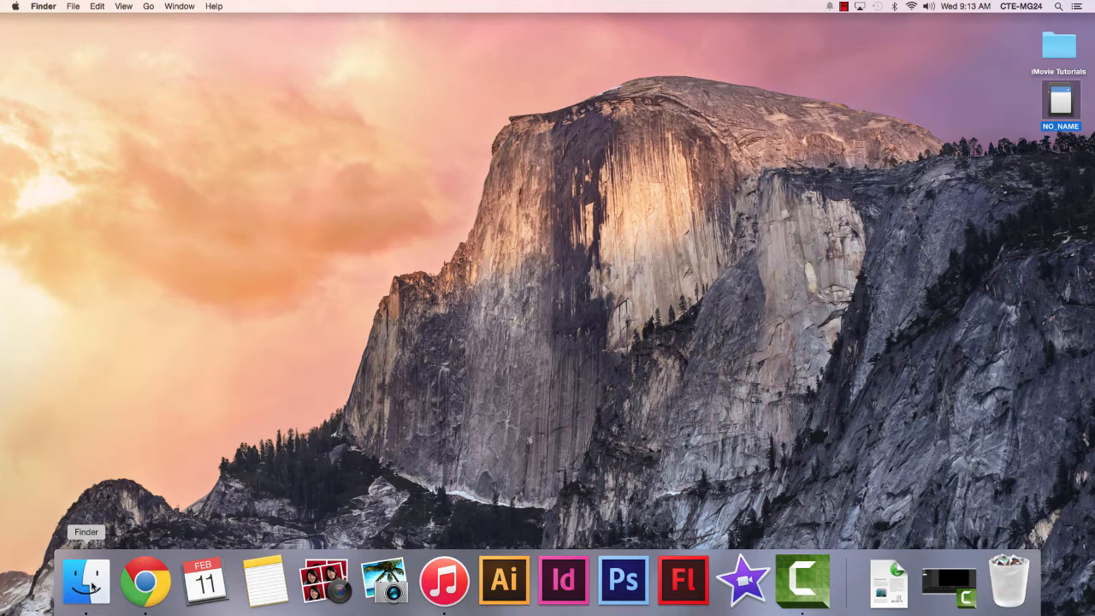
mouse_move(801, 582)
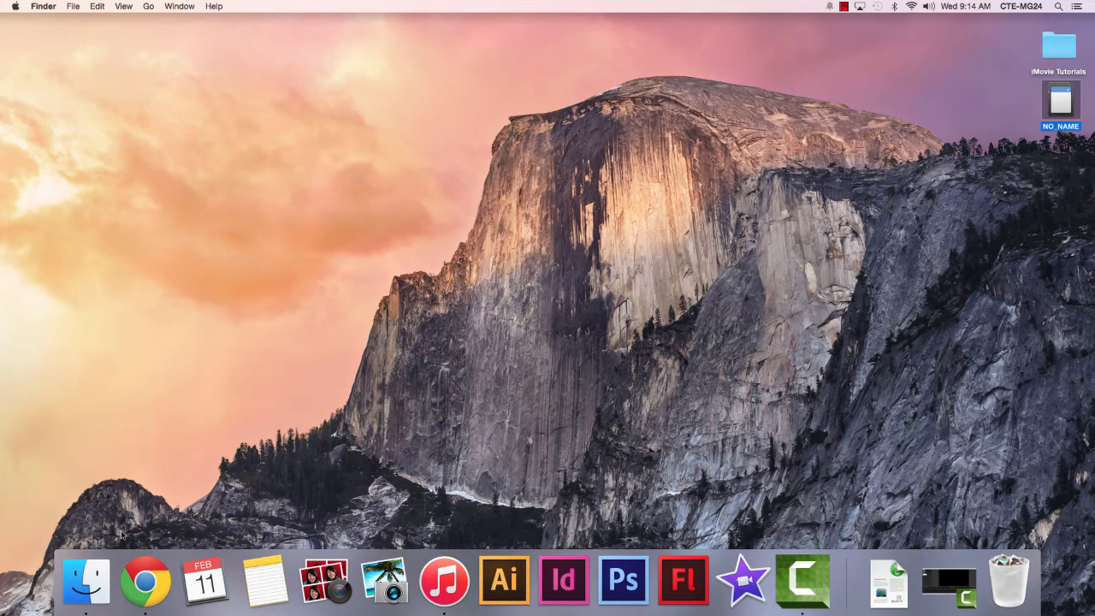
mouse_move(85, 581)
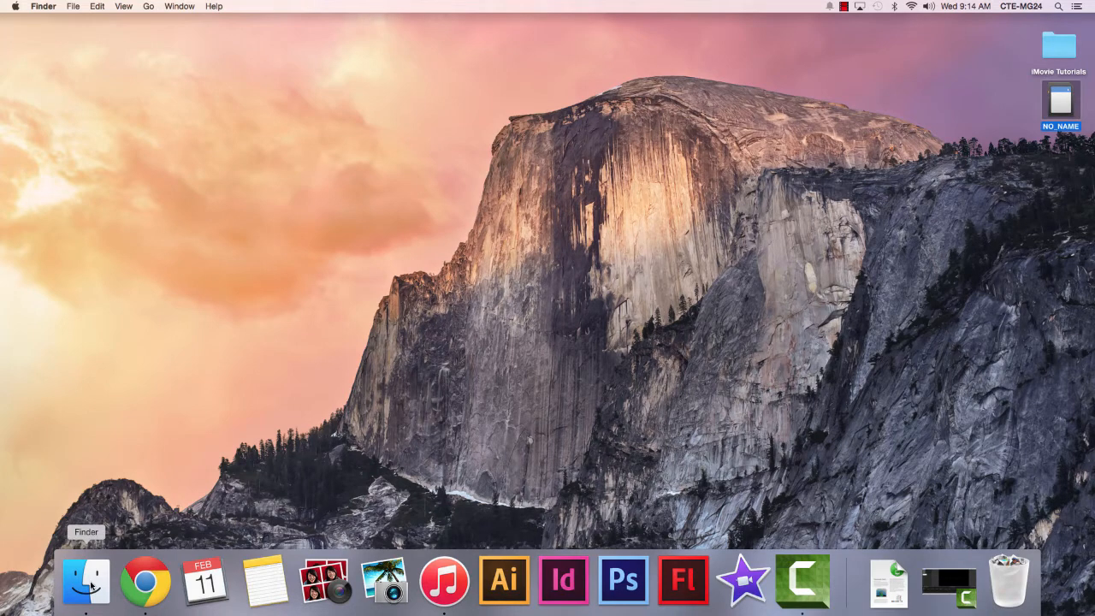
- Glance at the File menu, then open a new Finder window on All My Files from the Dock
click(71, 7)
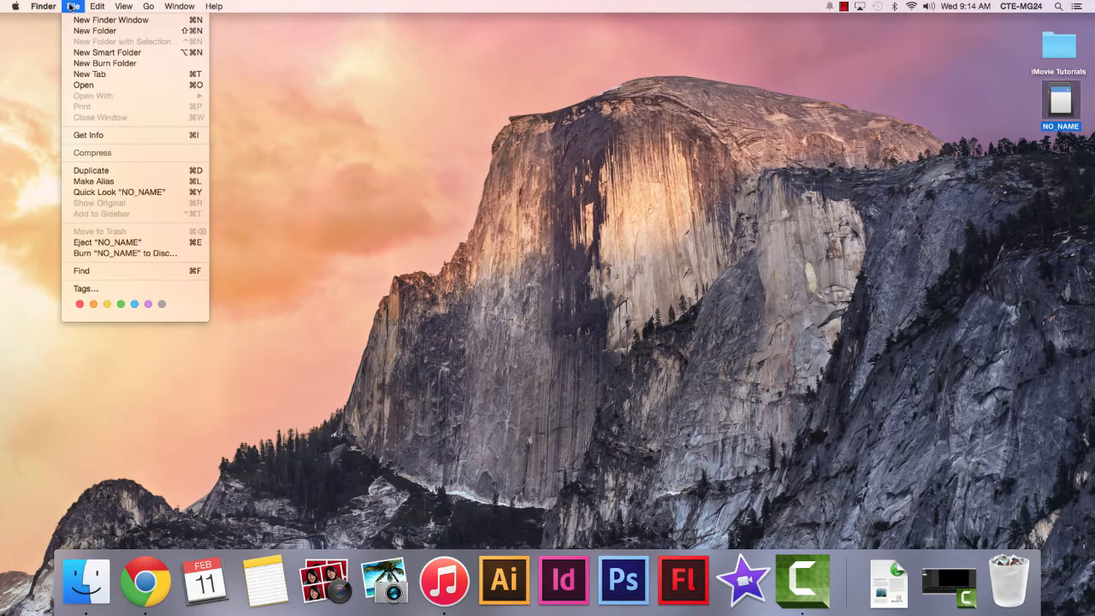
mouse_move(48, 390)
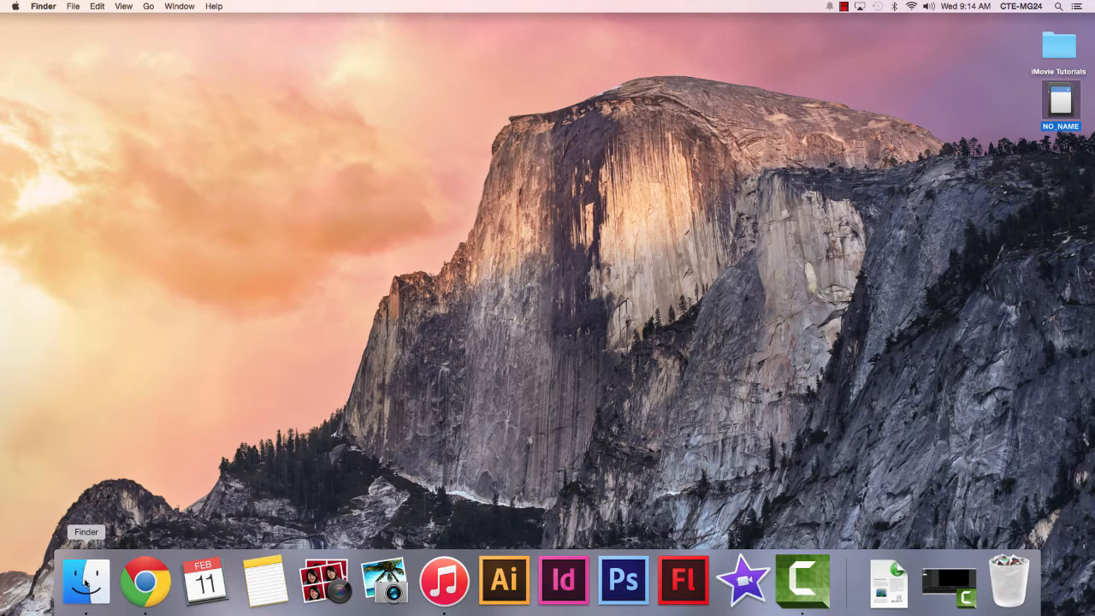
click(86, 580)
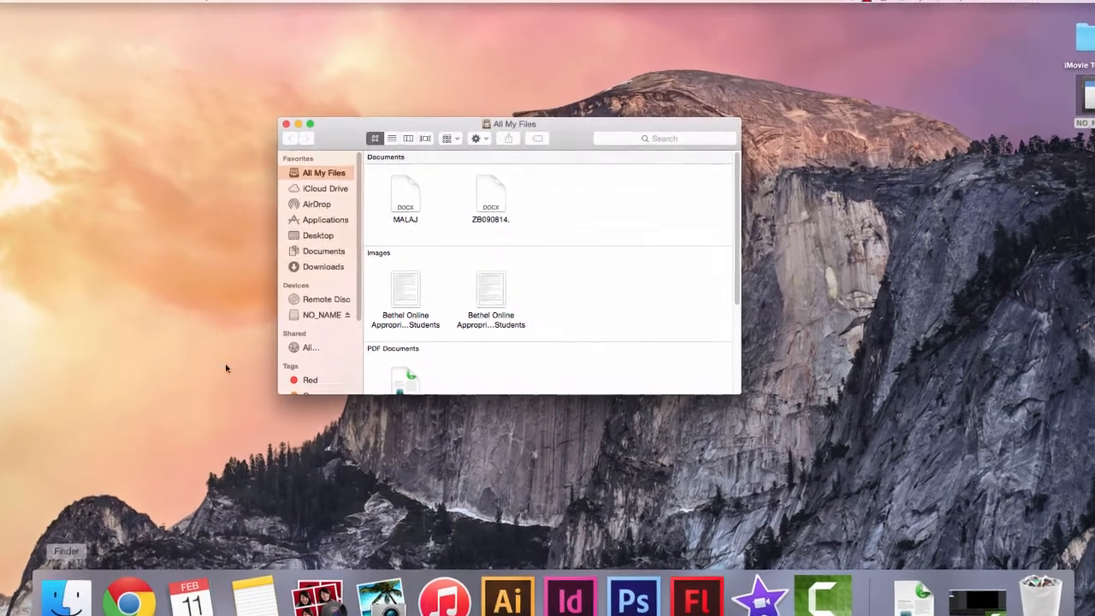
- Browse iCloud Drive, Applications, Desktop and Downloads in the sidebar, ending in Documents
click(325, 188)
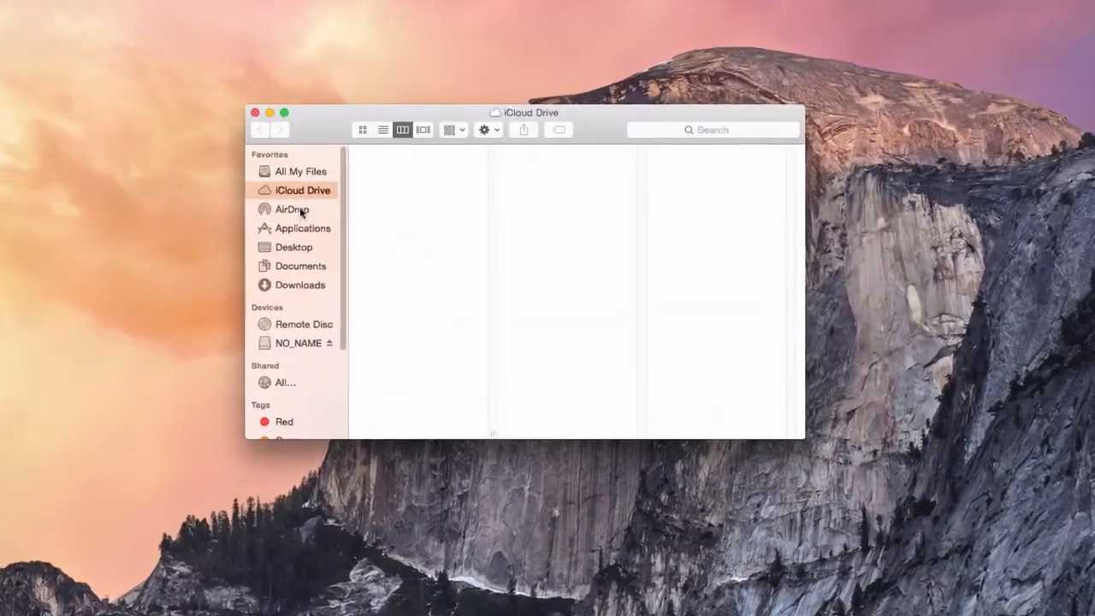
click(301, 227)
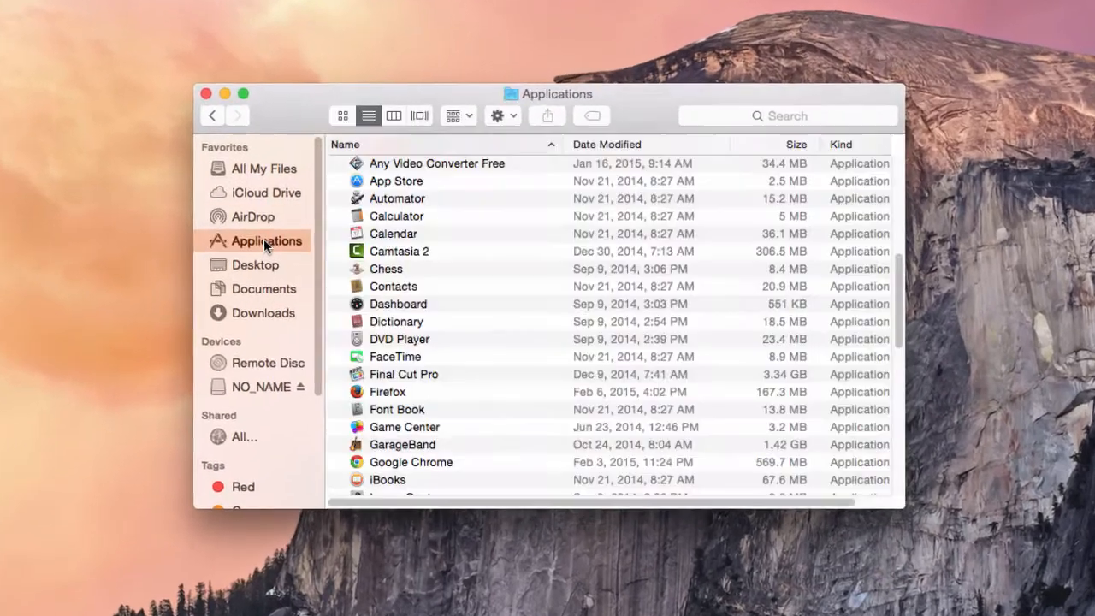
click(255, 263)
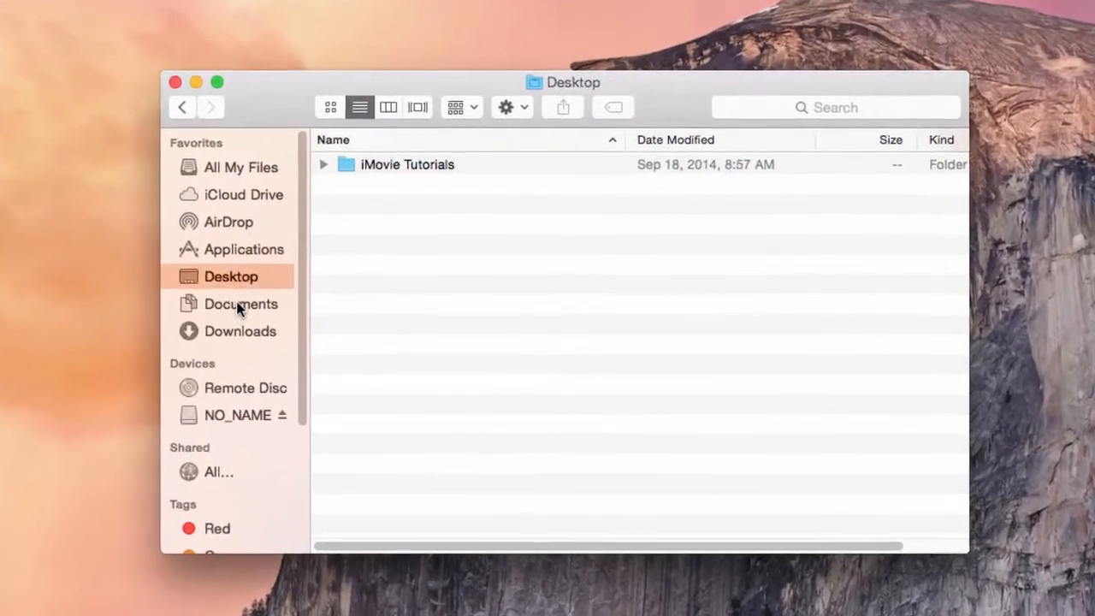
click(239, 332)
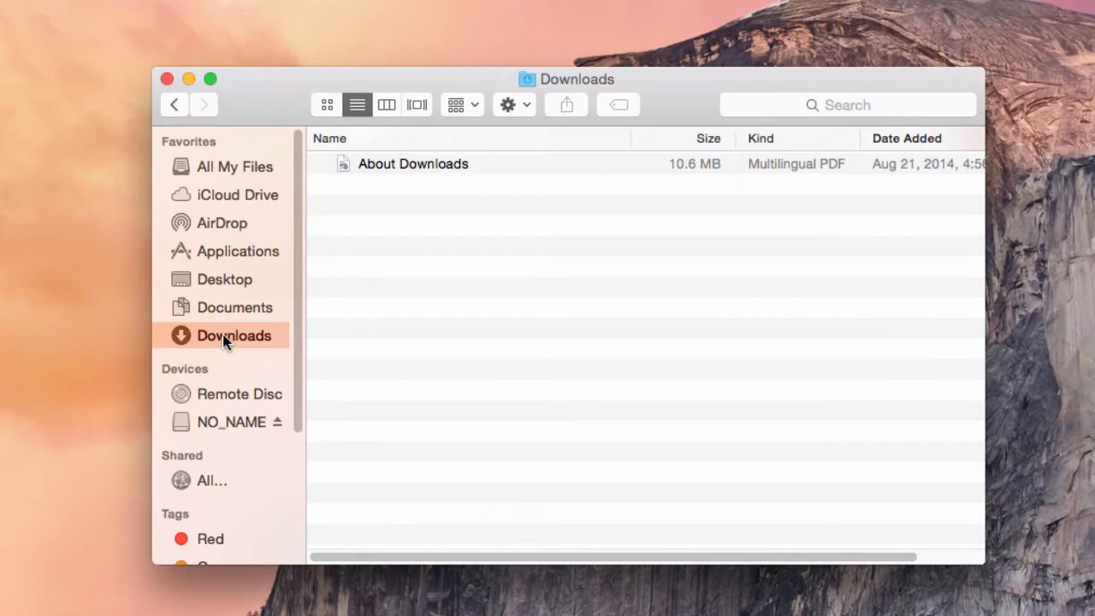
mouse_move(226, 311)
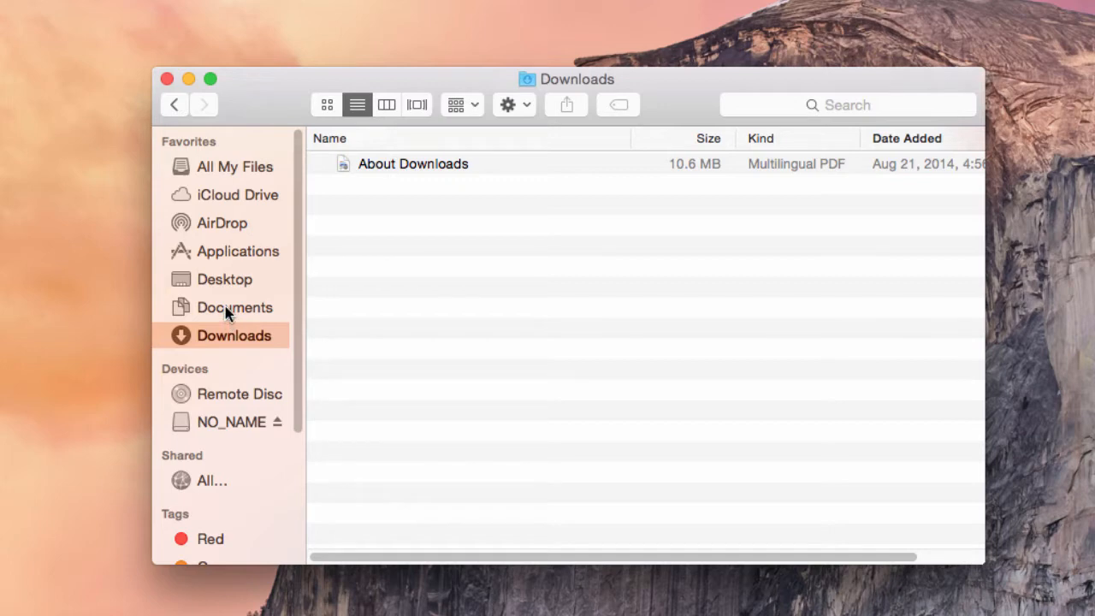
click(233, 307)
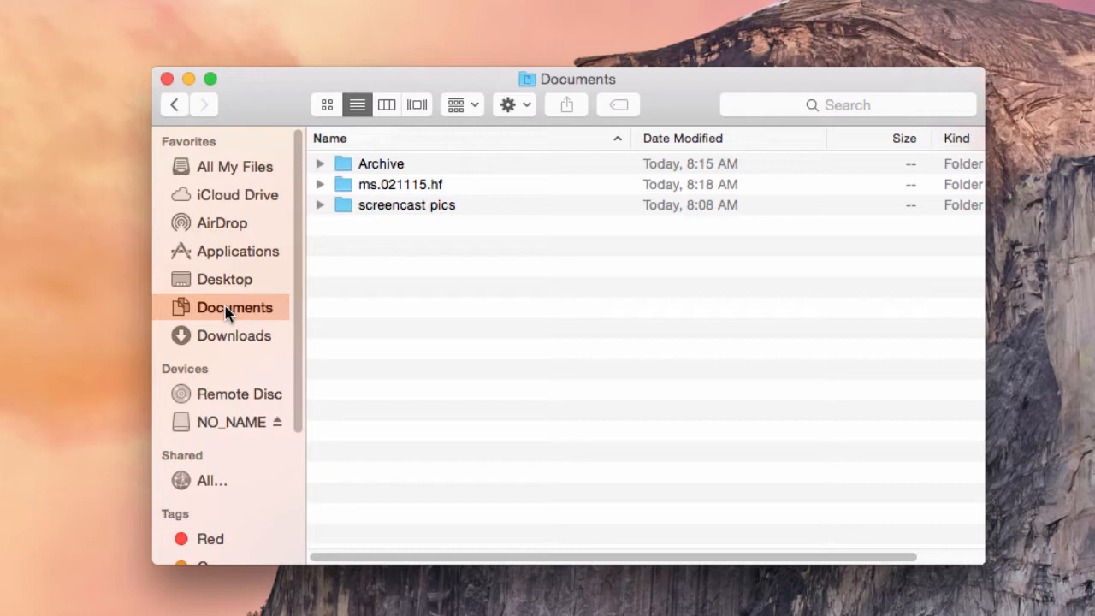
- Switch Documents through icon, list and column views, then preview MALAJ inside the Archive folder
click(325, 104)
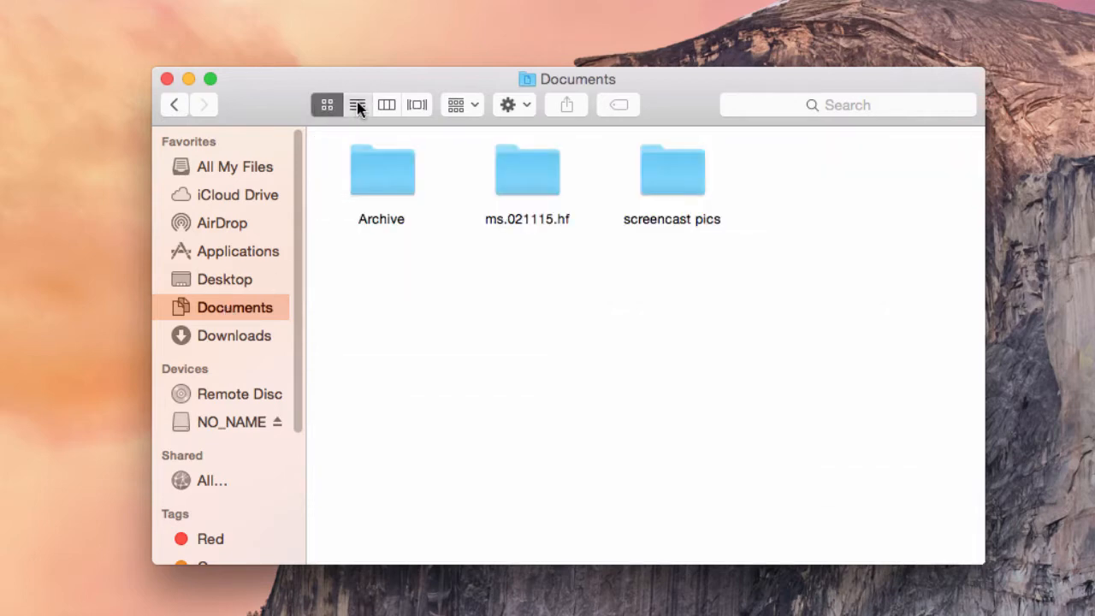
click(355, 104)
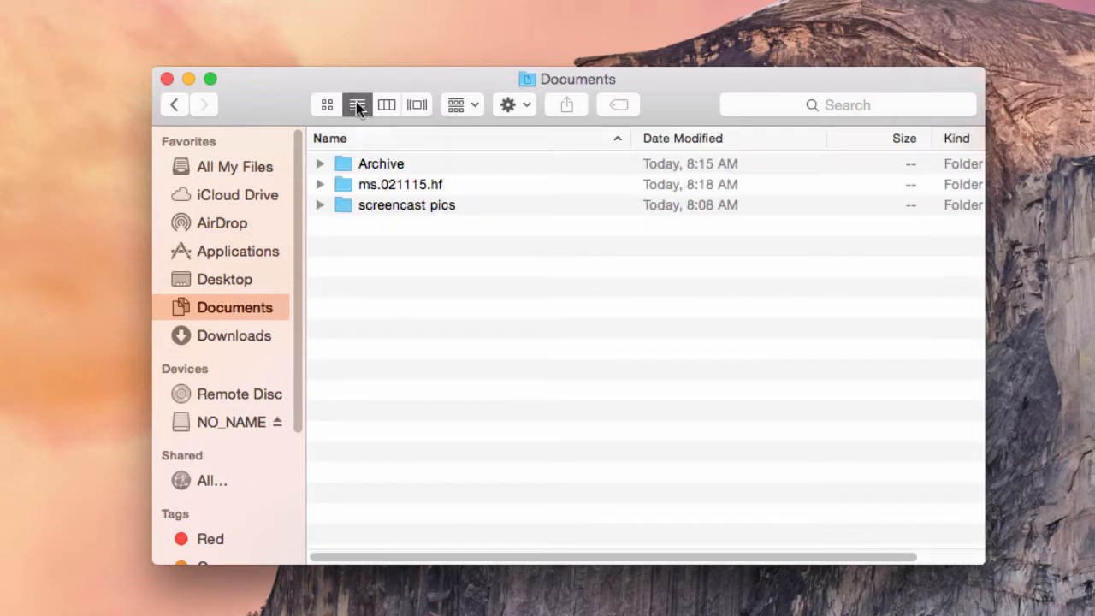
click(387, 104)
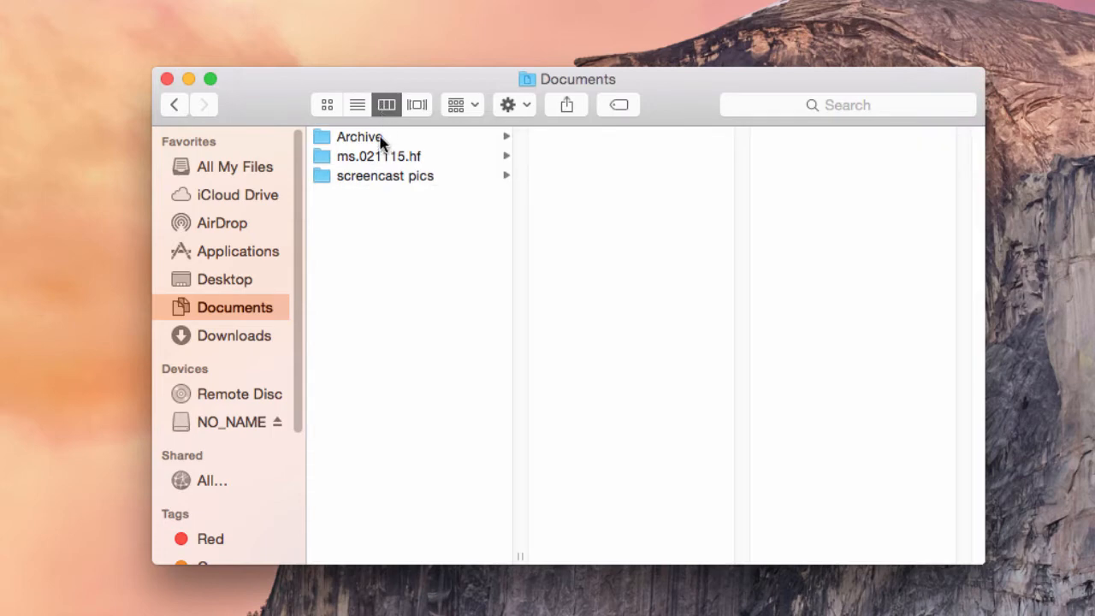
click(360, 137)
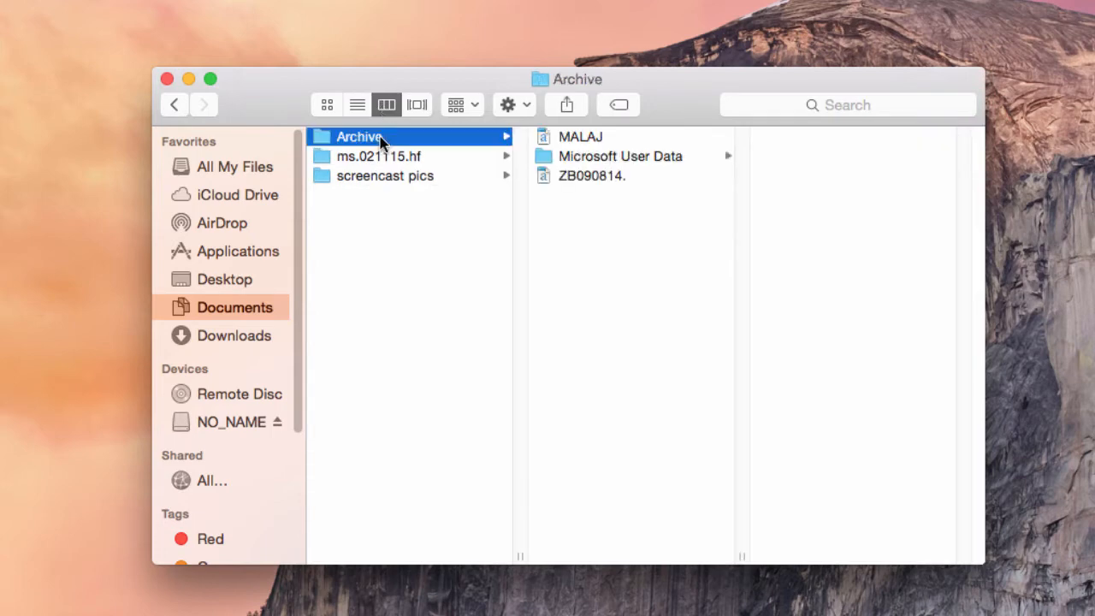
mouse_move(599, 146)
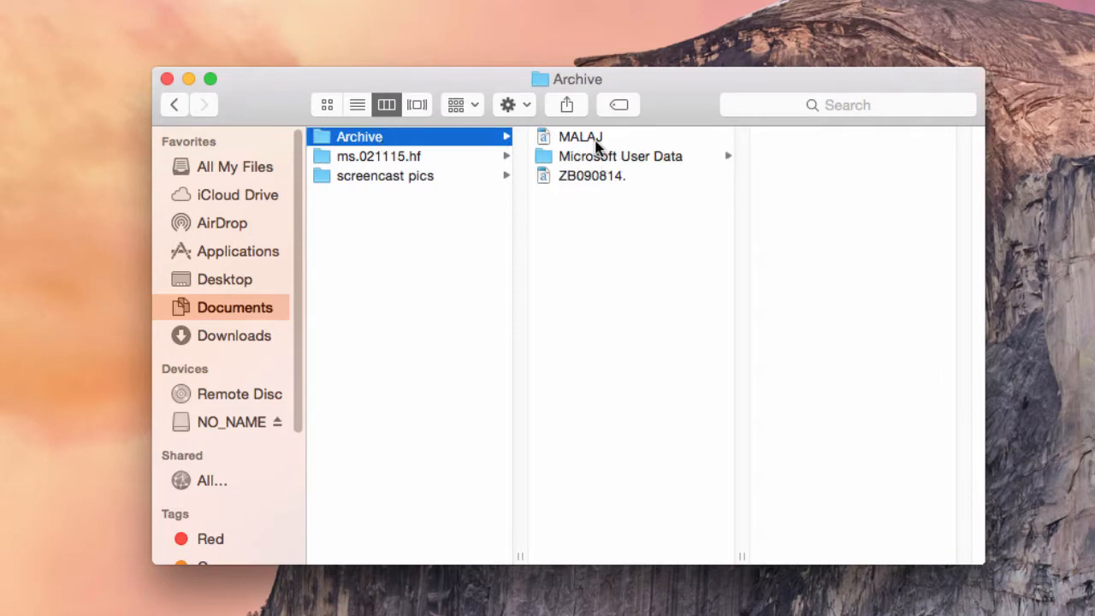
click(580, 137)
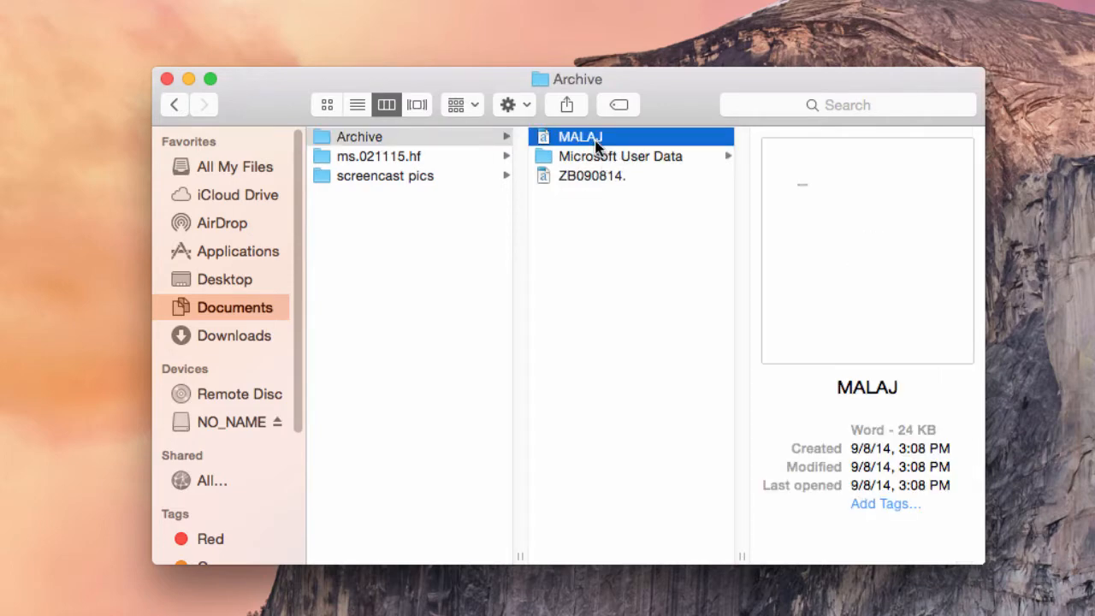
mouse_move(855, 417)
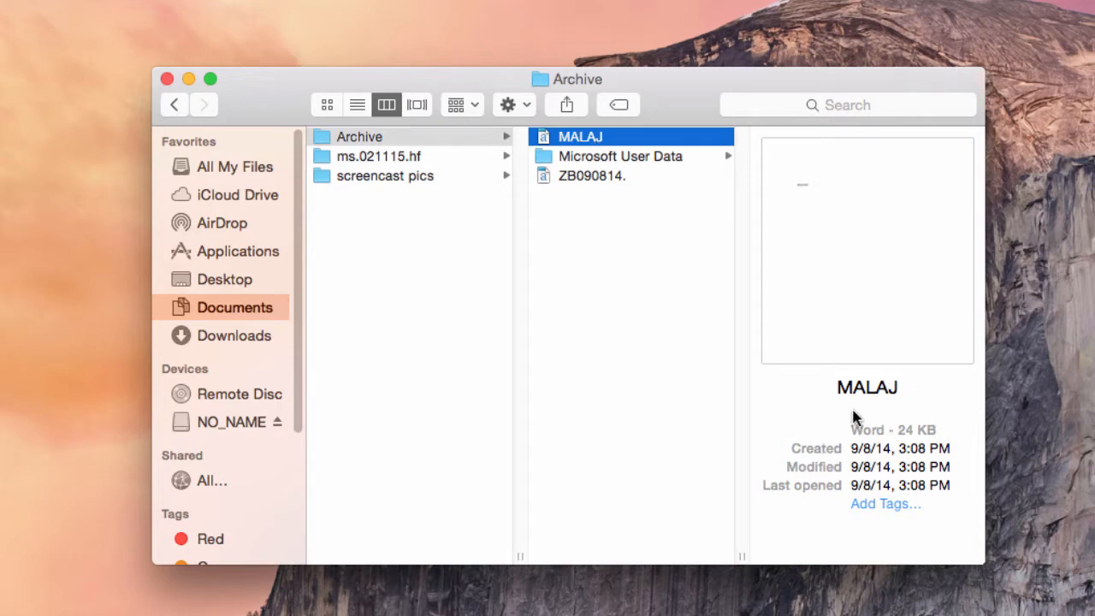
mouse_move(821, 378)
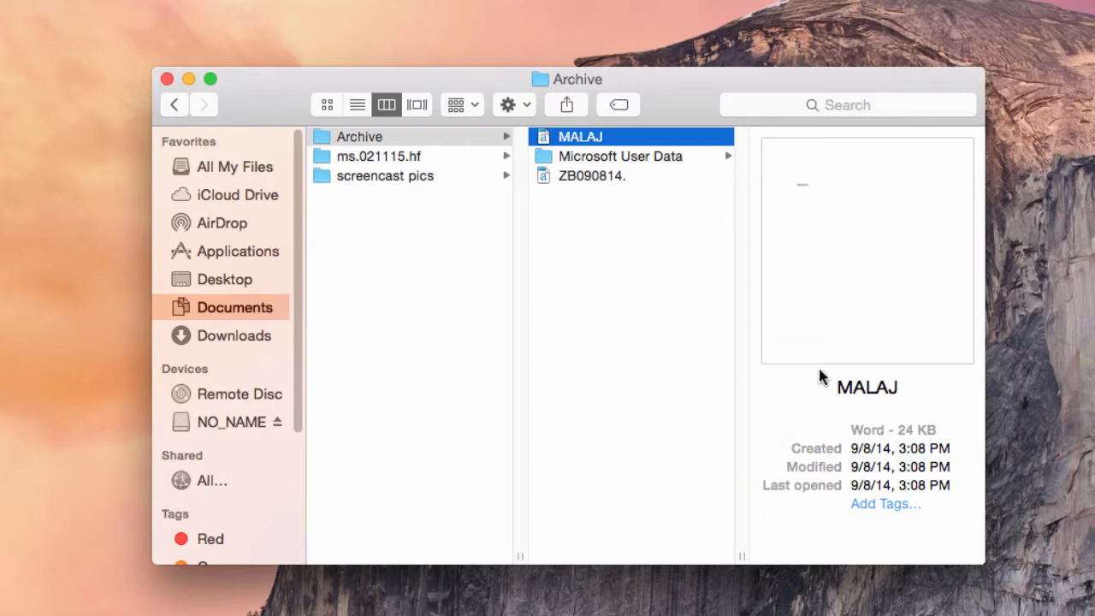
mouse_move(876, 445)
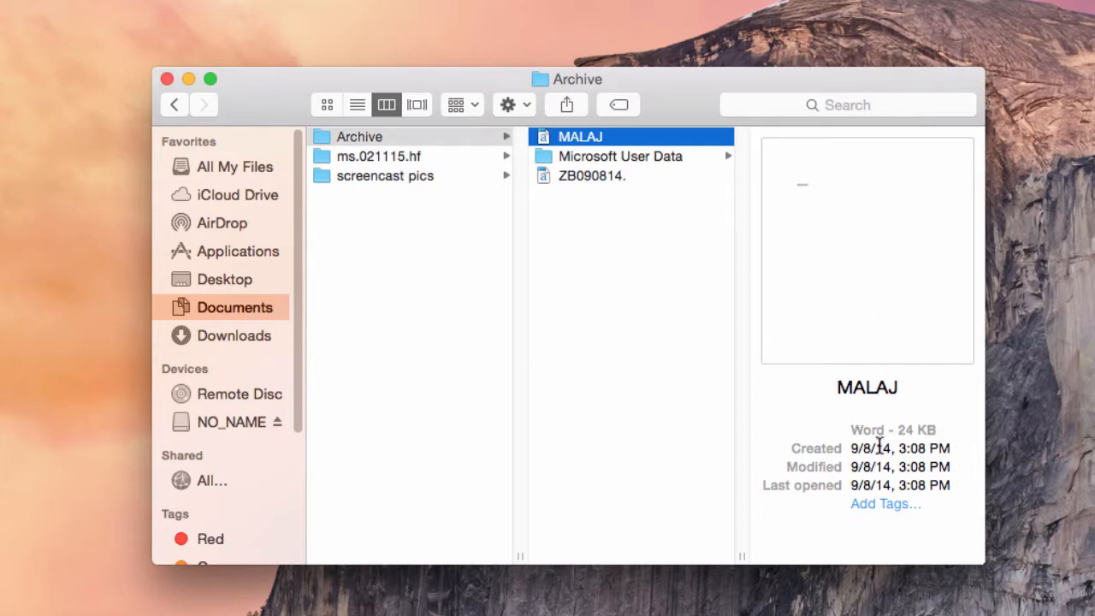
mouse_move(893, 428)
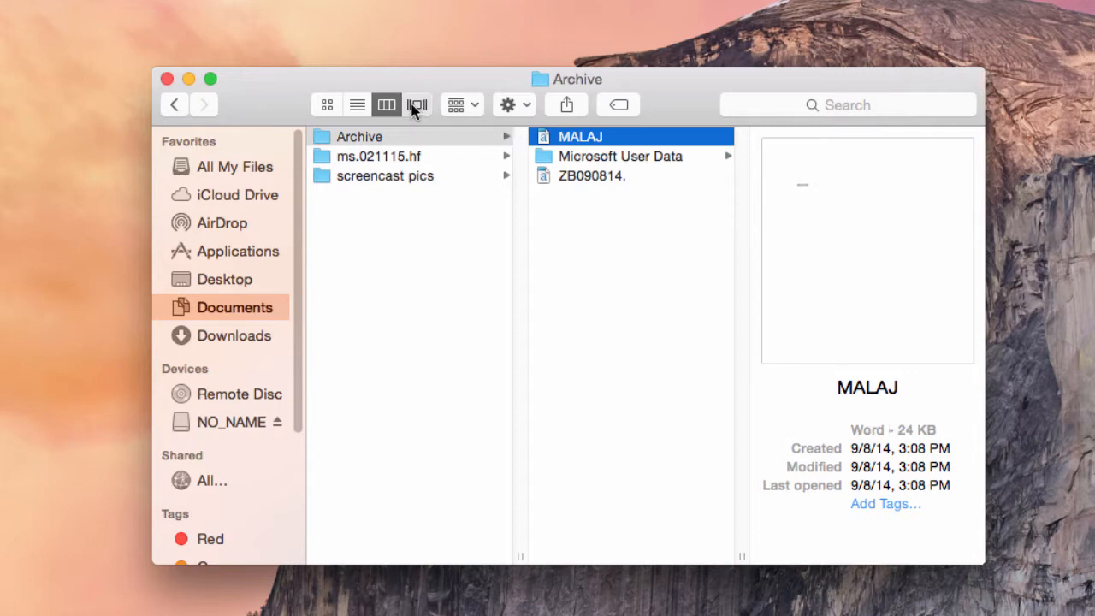
- Show Applications in Cover Flow view and flip through the preview covers
click(418, 104)
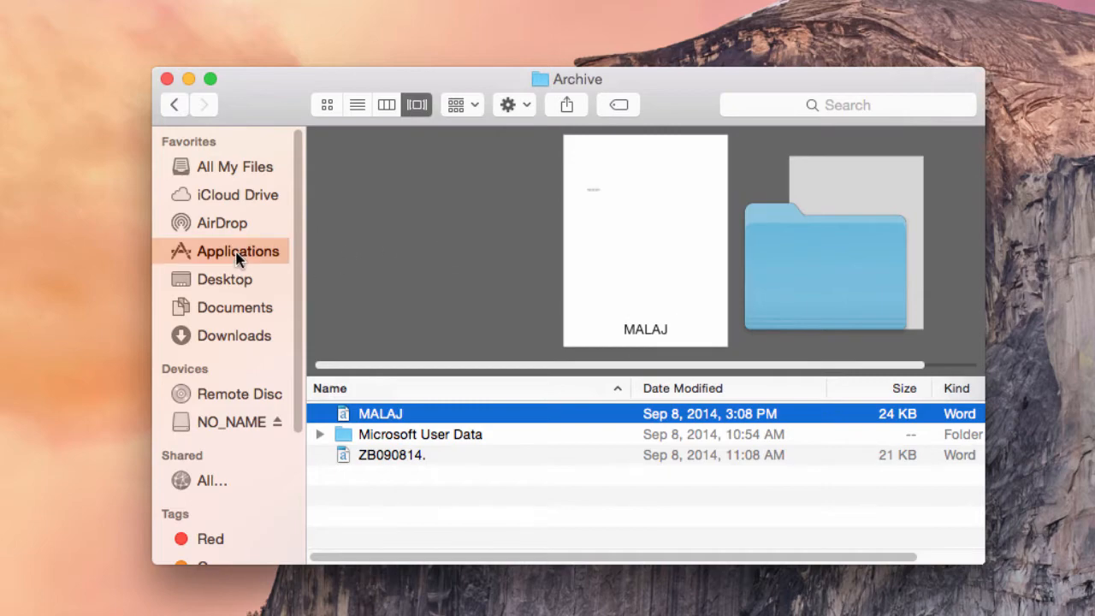
click(236, 250)
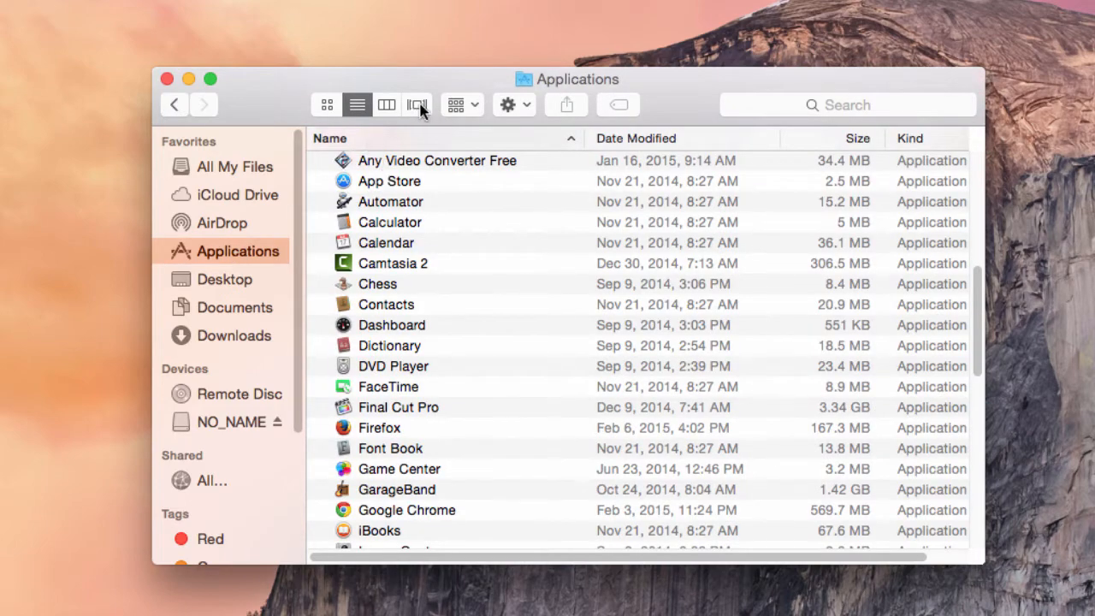
click(418, 105)
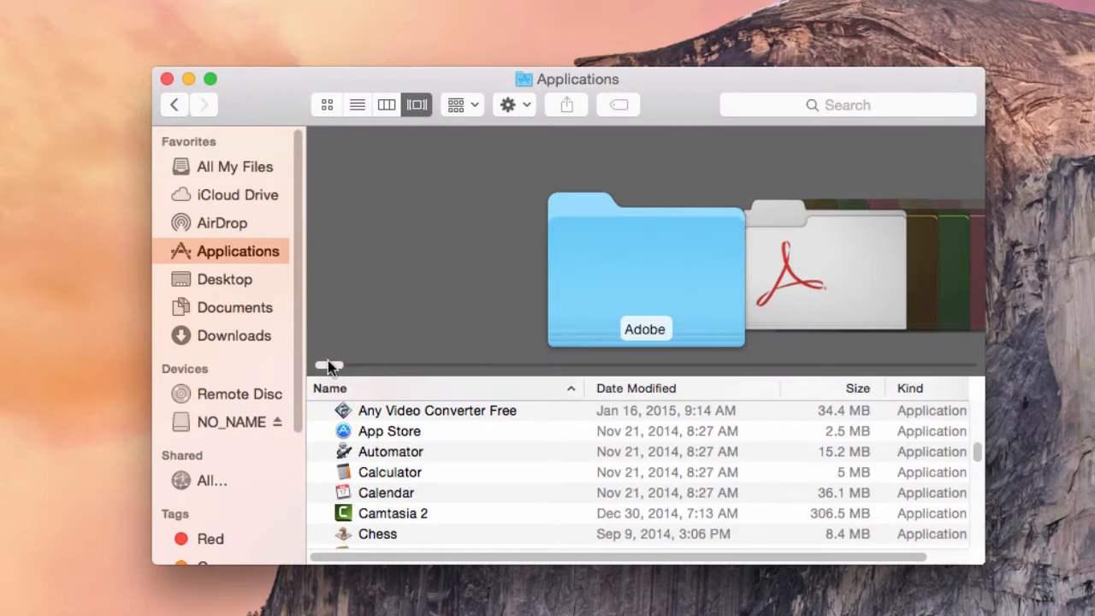
drag(328, 366, 530, 366)
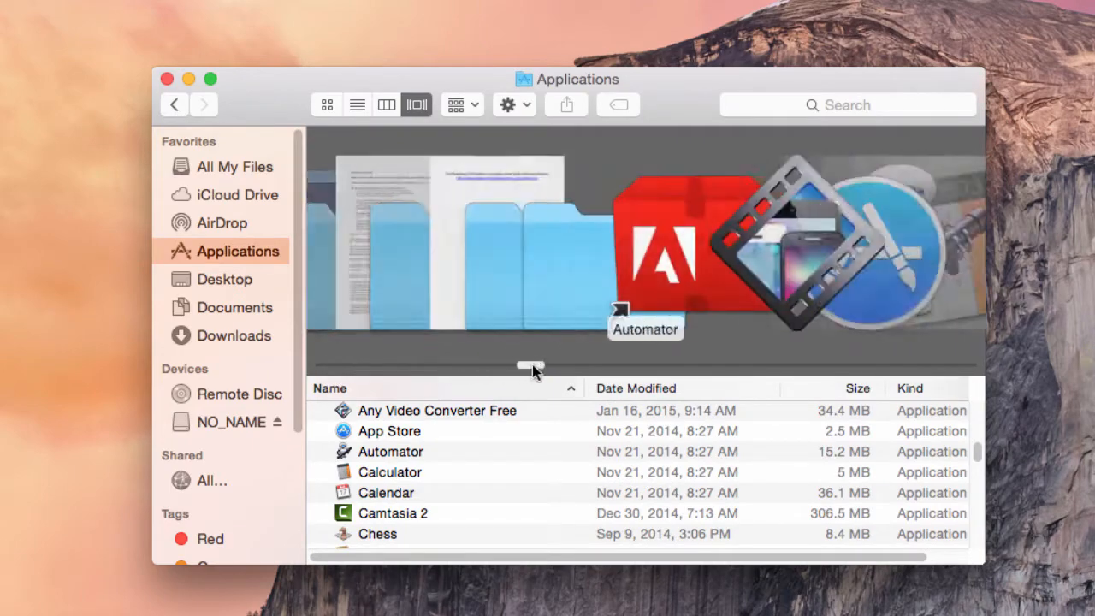
drag(530, 366, 825, 367)
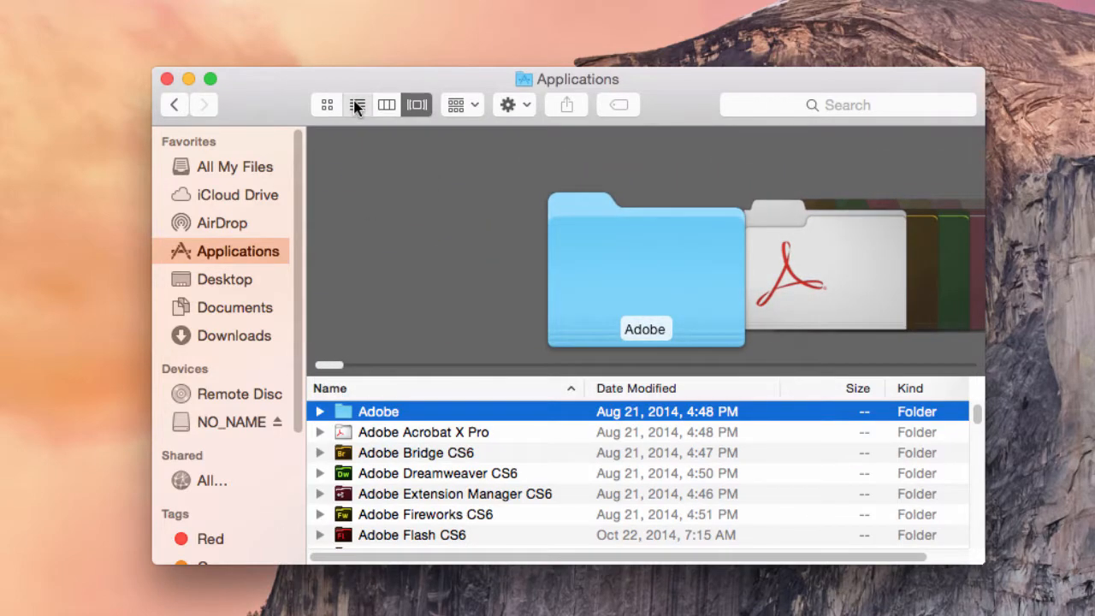
- Return Applications to list view, collapse Photoshop CS6 and go back to Documents
click(356, 105)
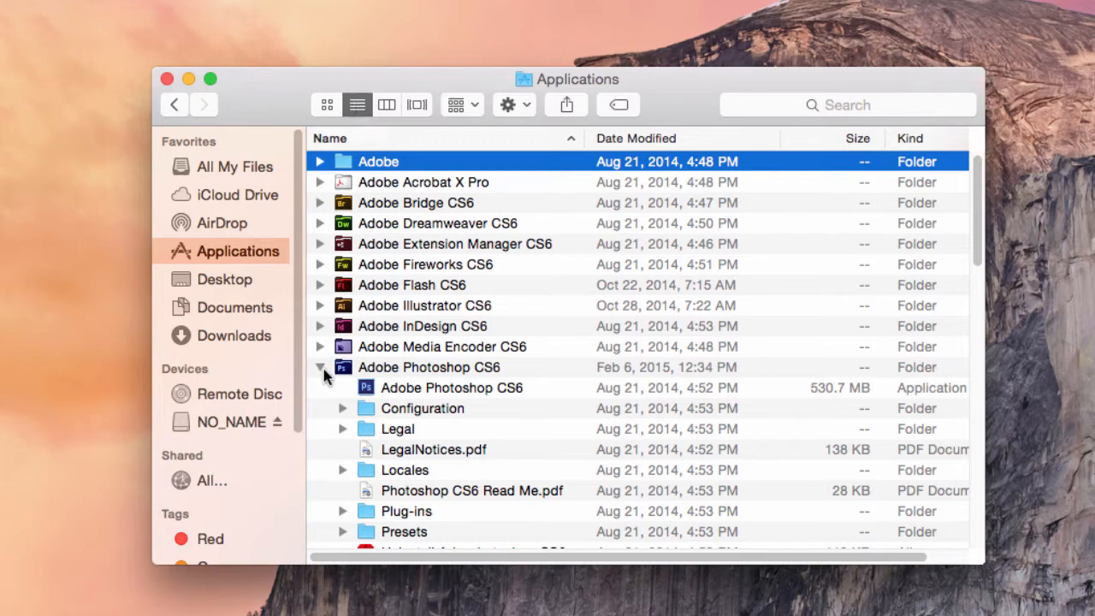
click(318, 366)
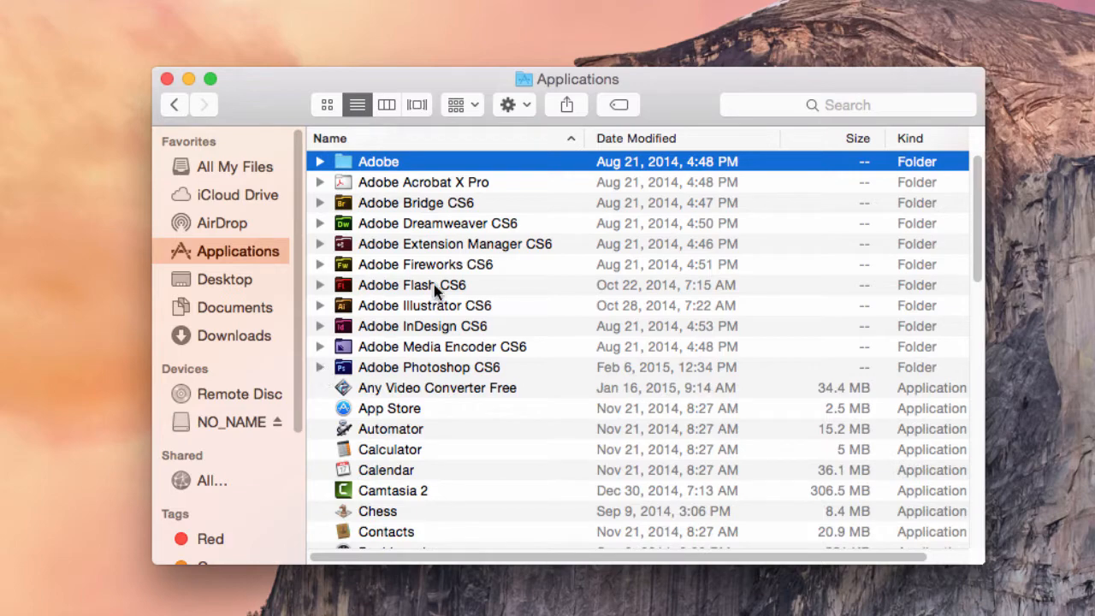
mouse_move(428, 253)
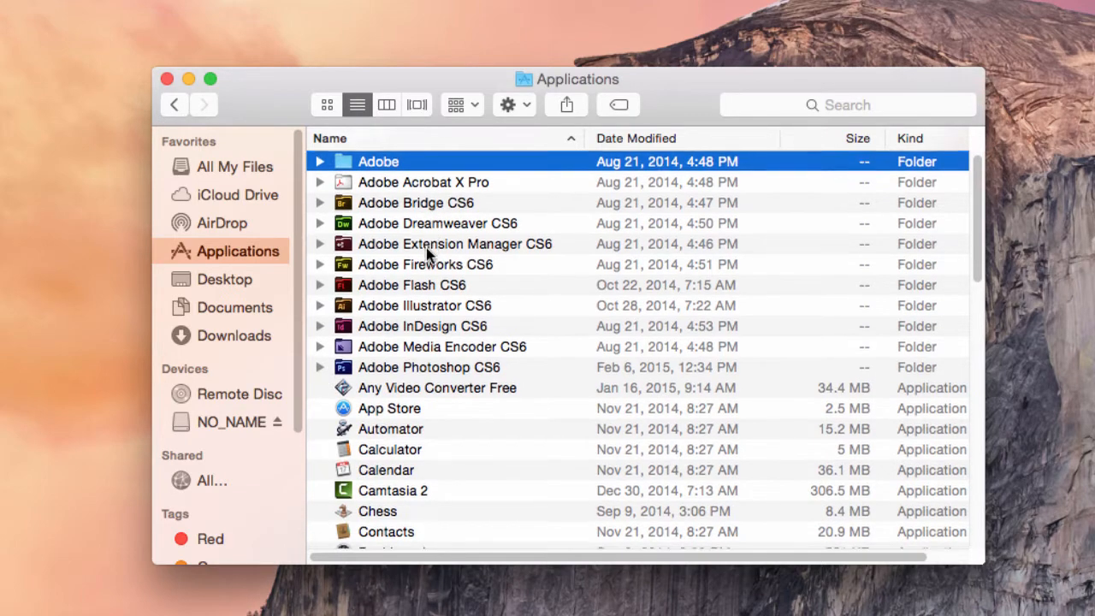
scroll(down, 3)
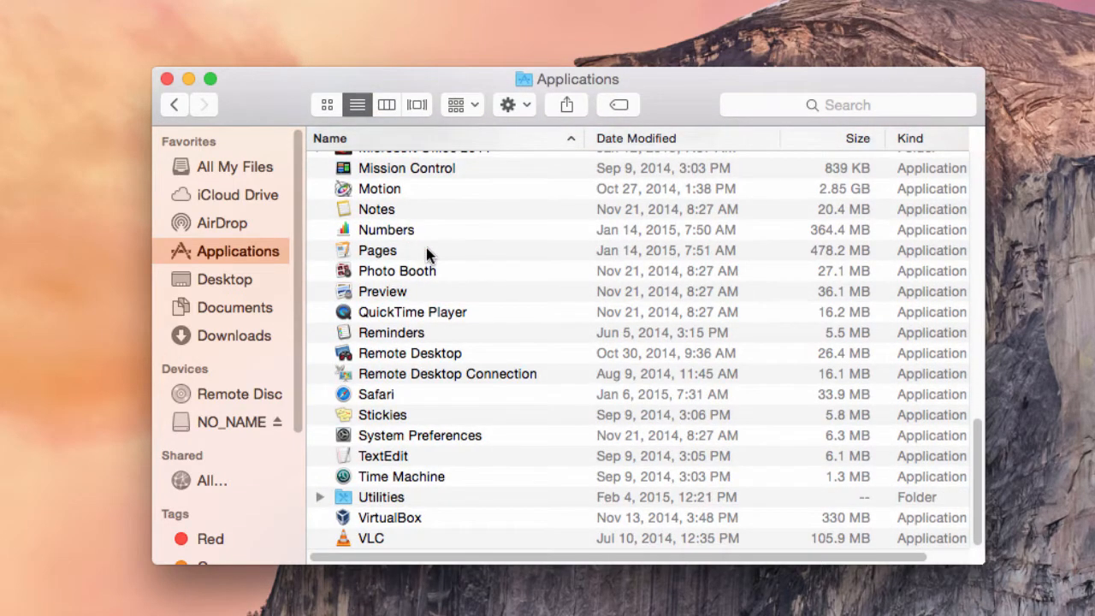
scroll(up, 3)
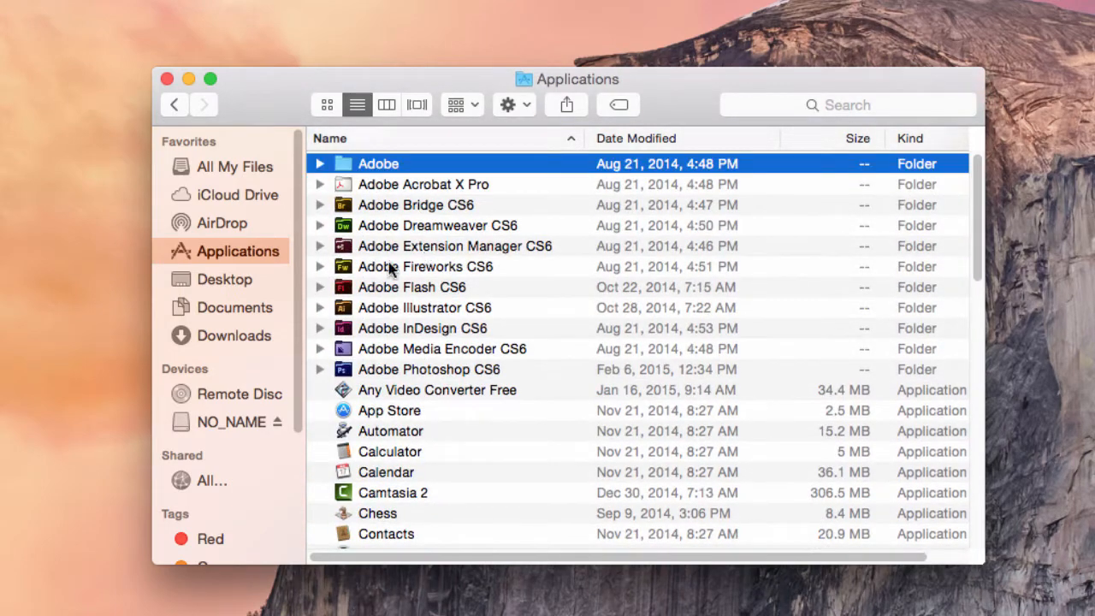
click(233, 308)
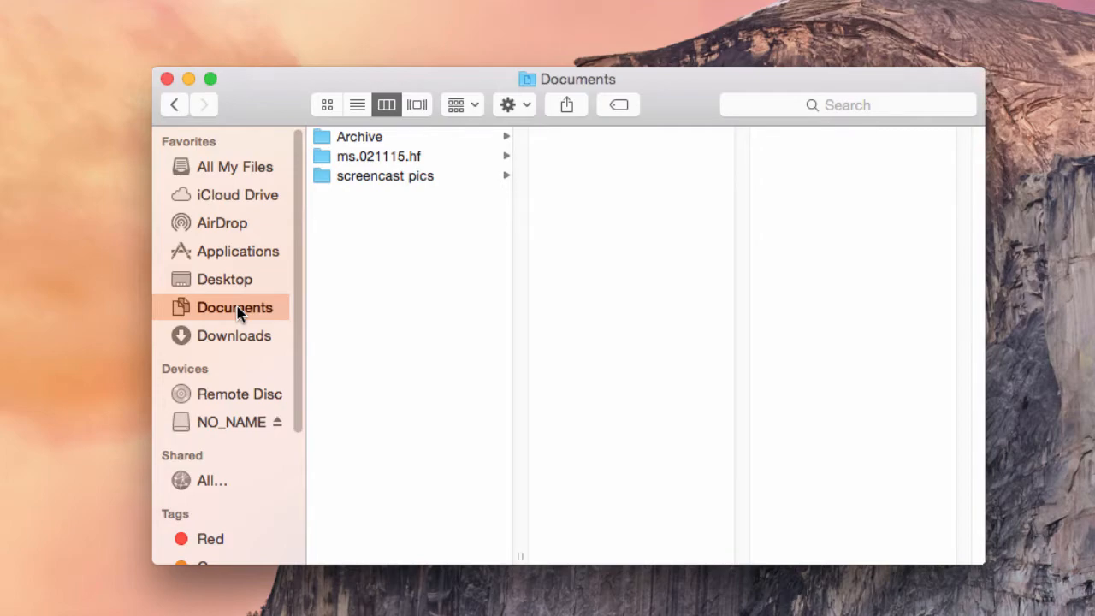
- Open the NO_NAME drive and preview the Bethel Online Appropriate Use Policy image
click(231, 421)
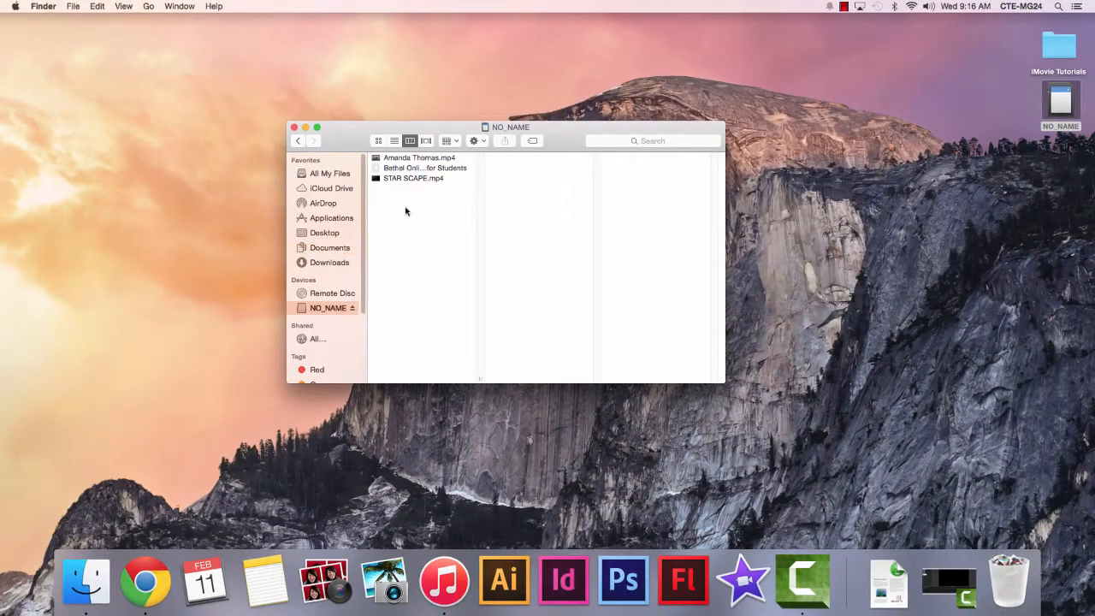
click(425, 168)
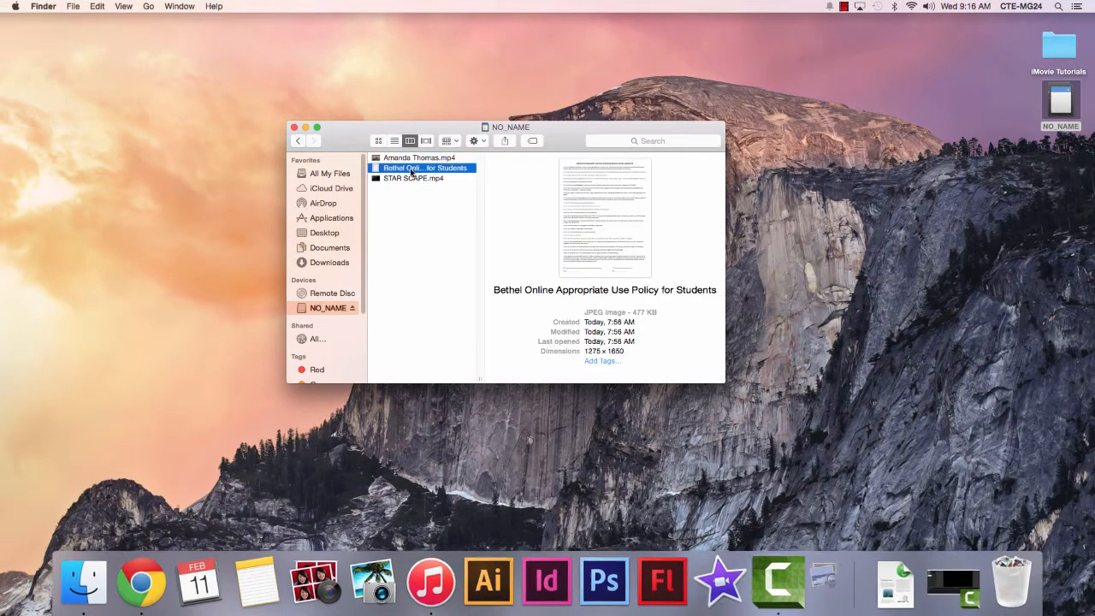
- Open the Bethel policy image in Preview and scroll through the full policy text
double_click(425, 168)
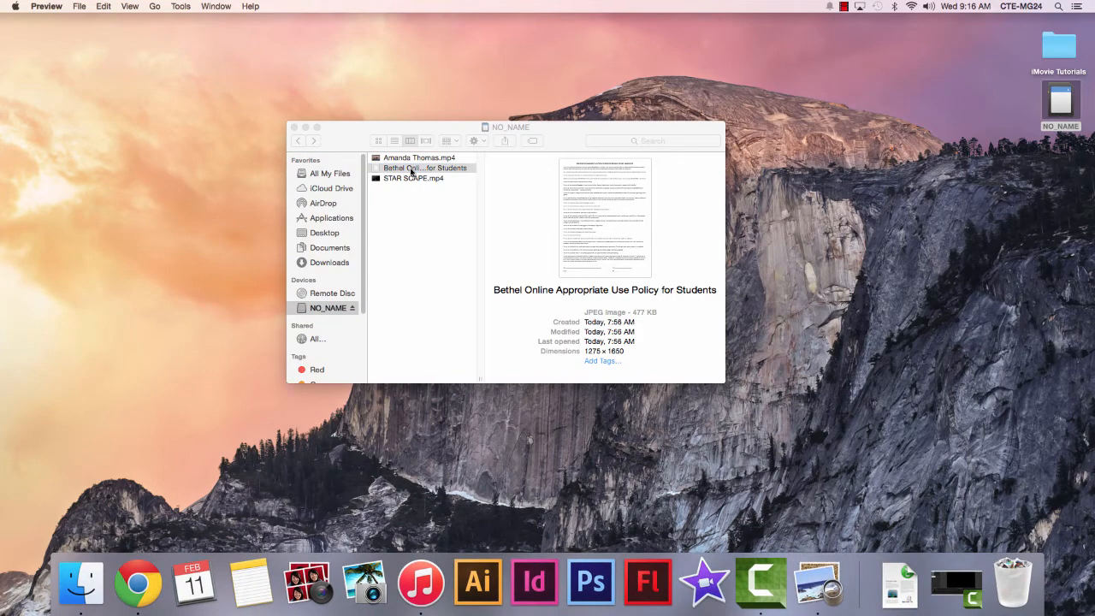
double_click(424, 167)
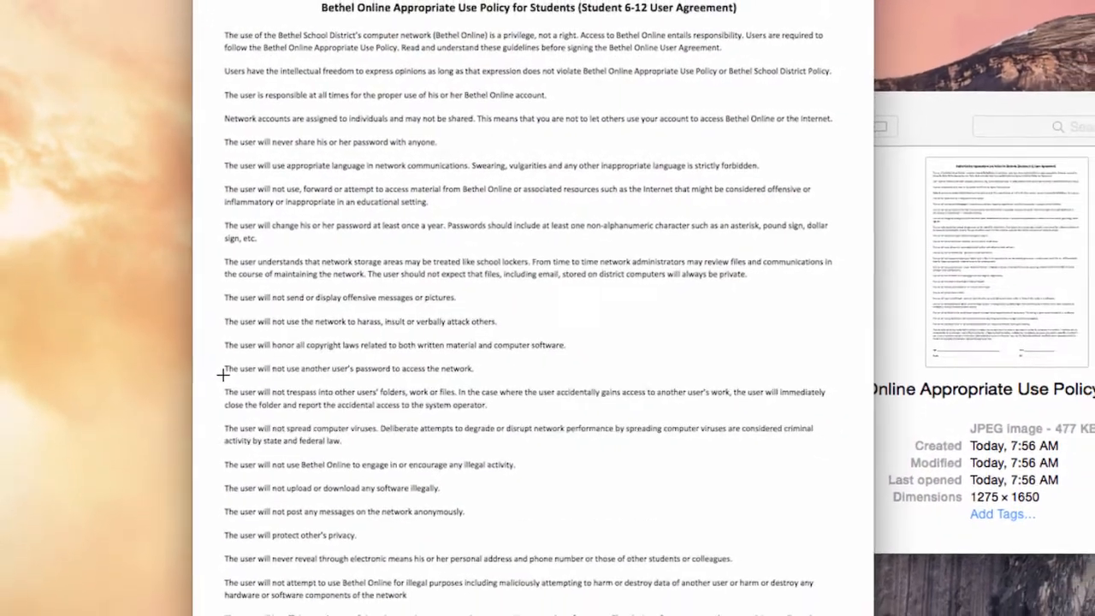
scroll(down, 3)
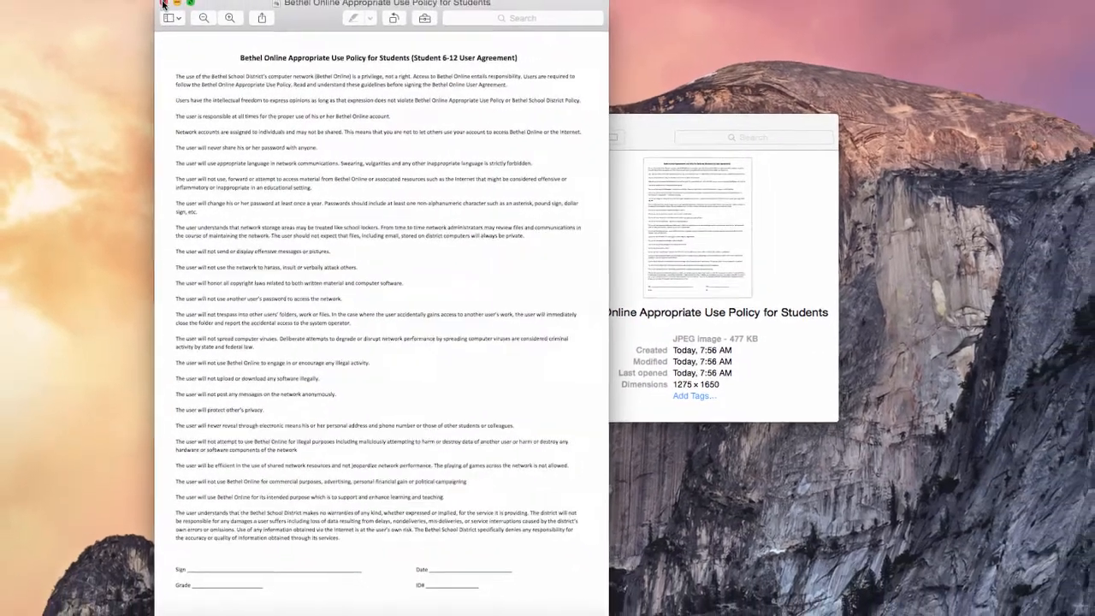
- Close the policy image, bring Finder back on Documents and open the File menu
click(165, 4)
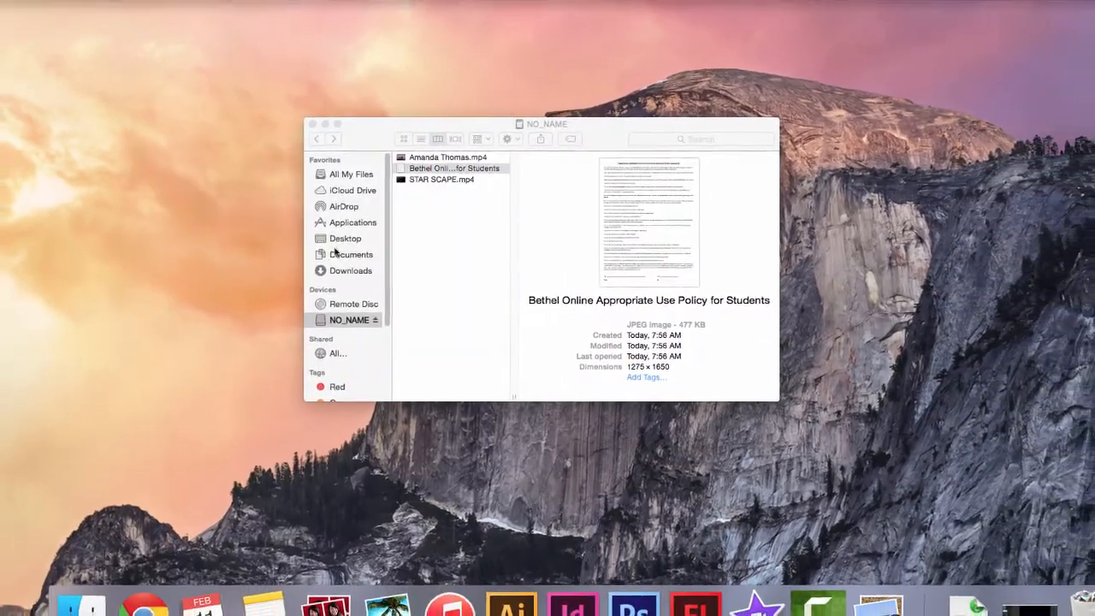
click(453, 167)
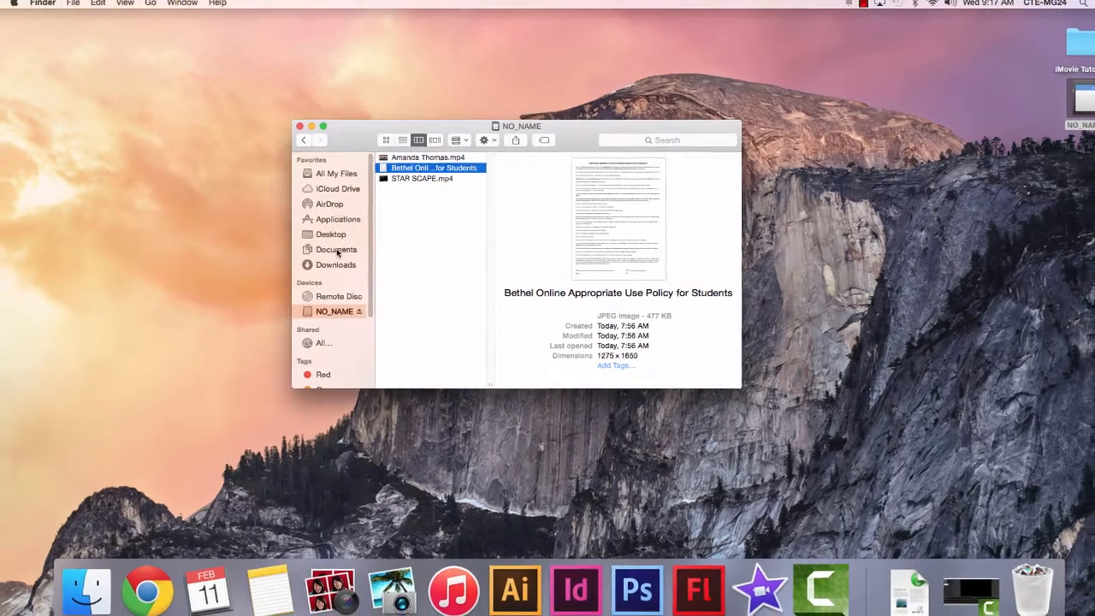
click(335, 250)
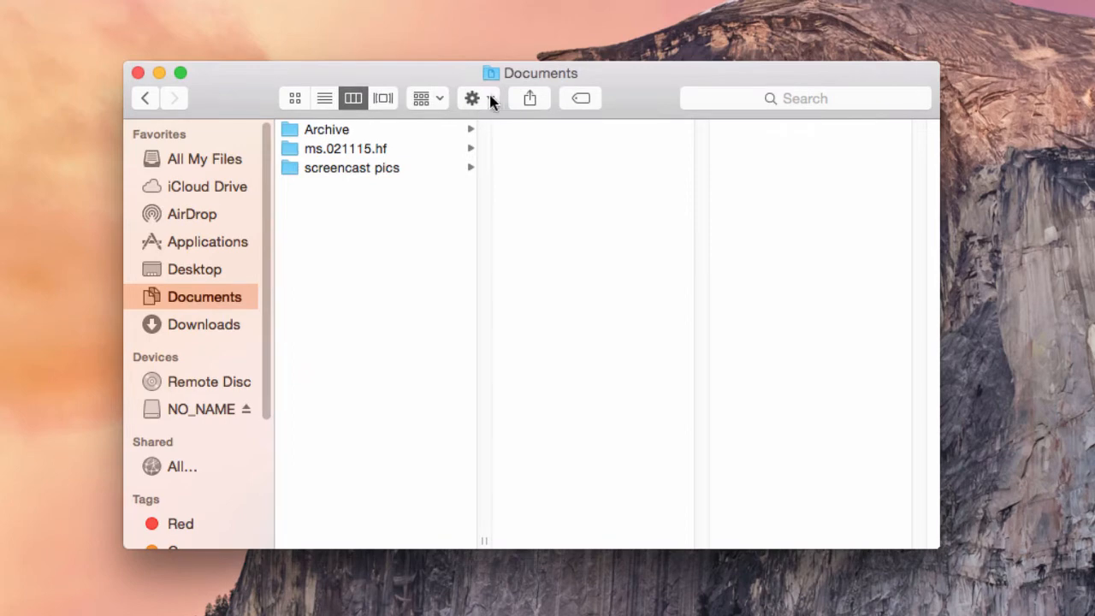
click(472, 97)
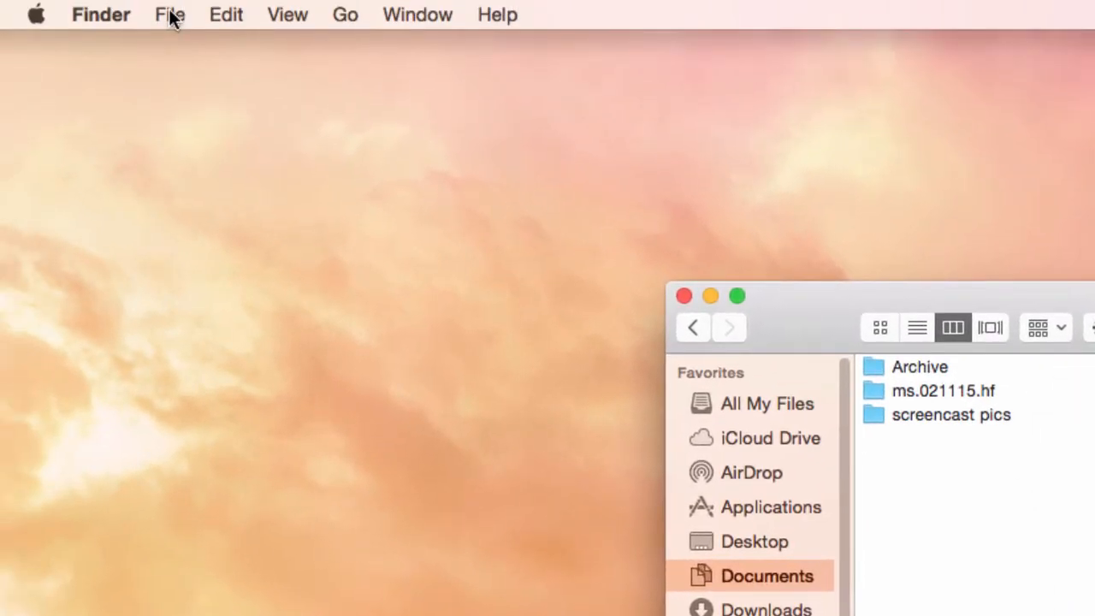
click(169, 13)
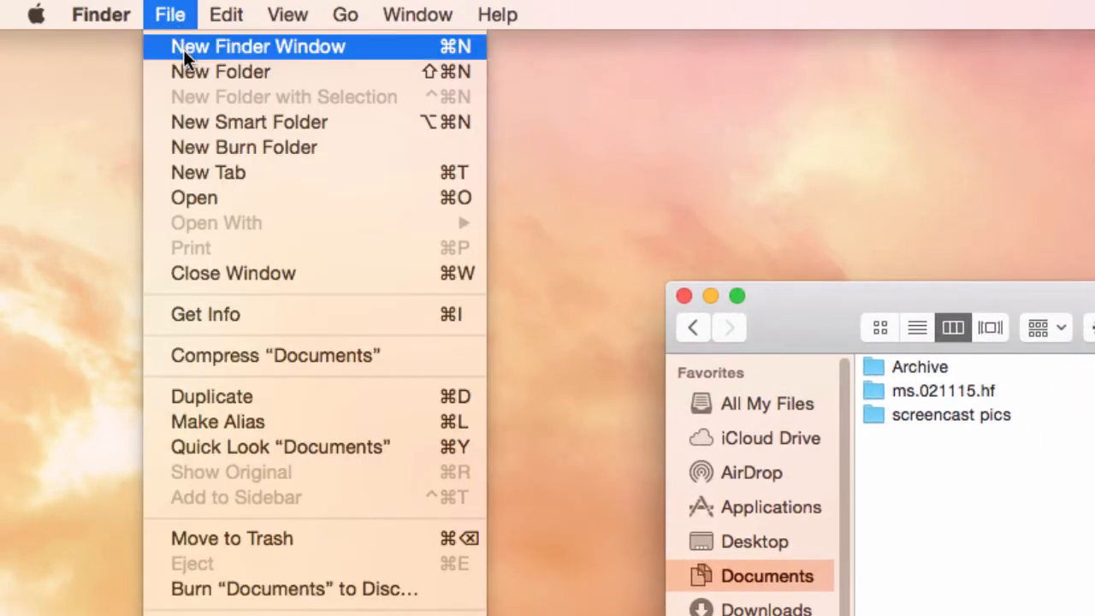
mouse_move(220, 71)
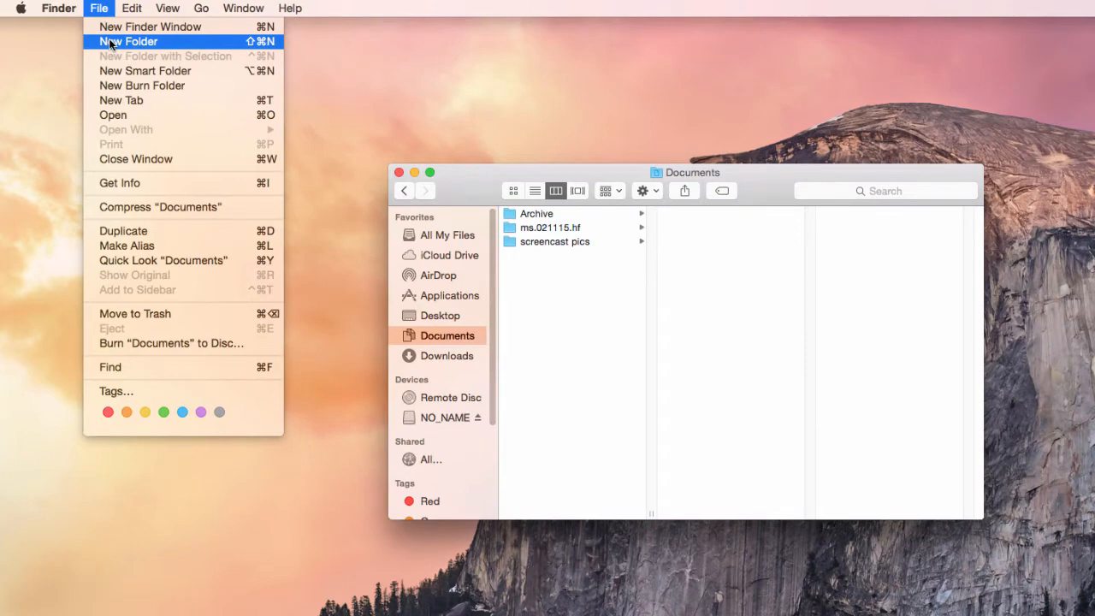
- Create a new folder in Documents and name it ms.per6.021115
click(130, 41)
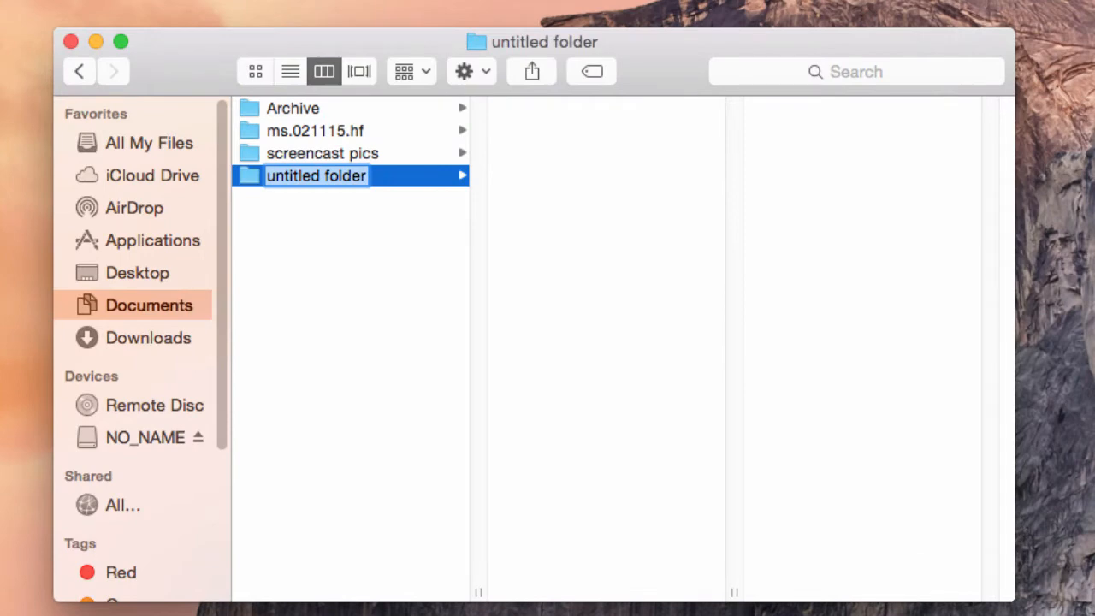
text(ms)
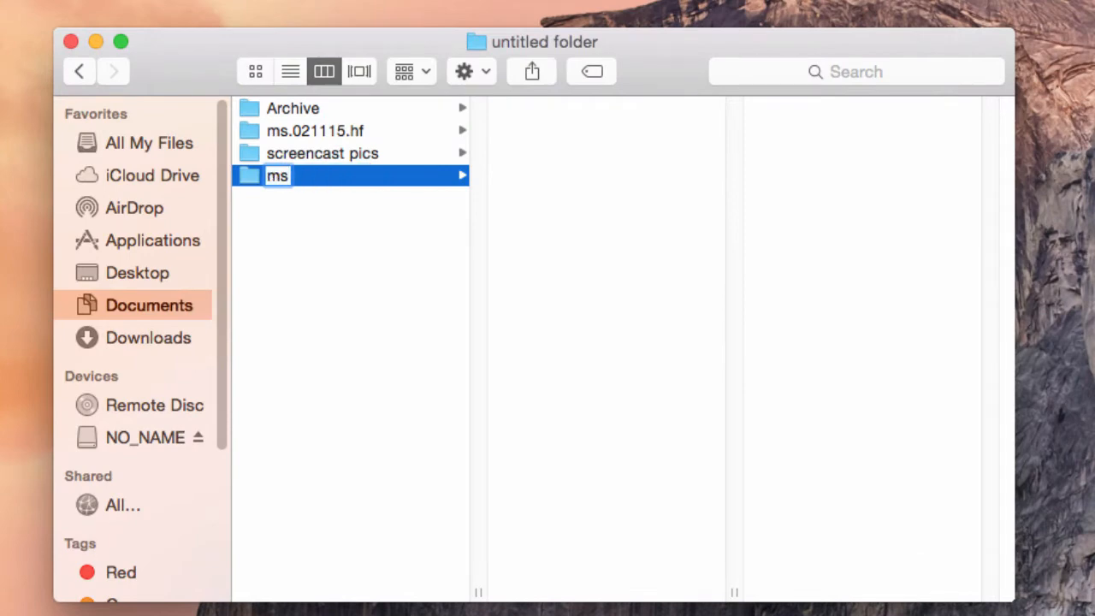
text(.per)
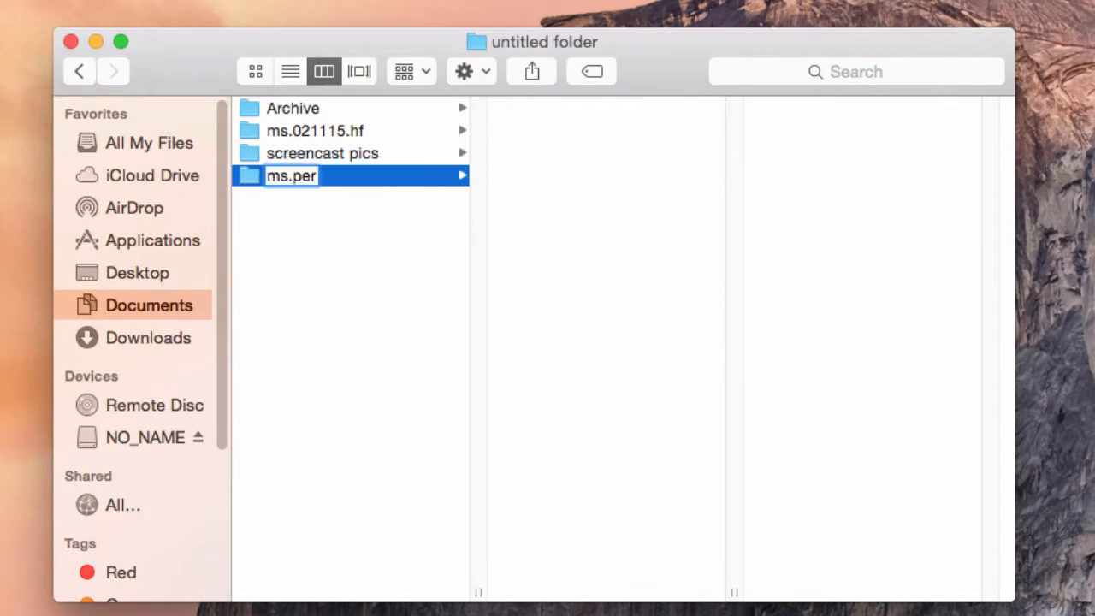
text(6)
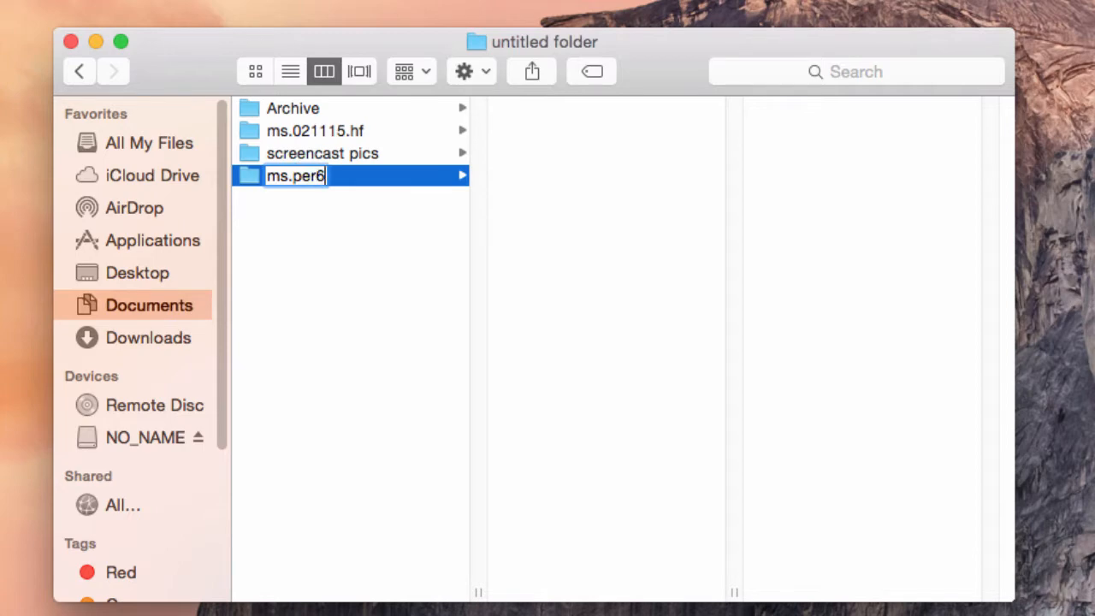
text(.)
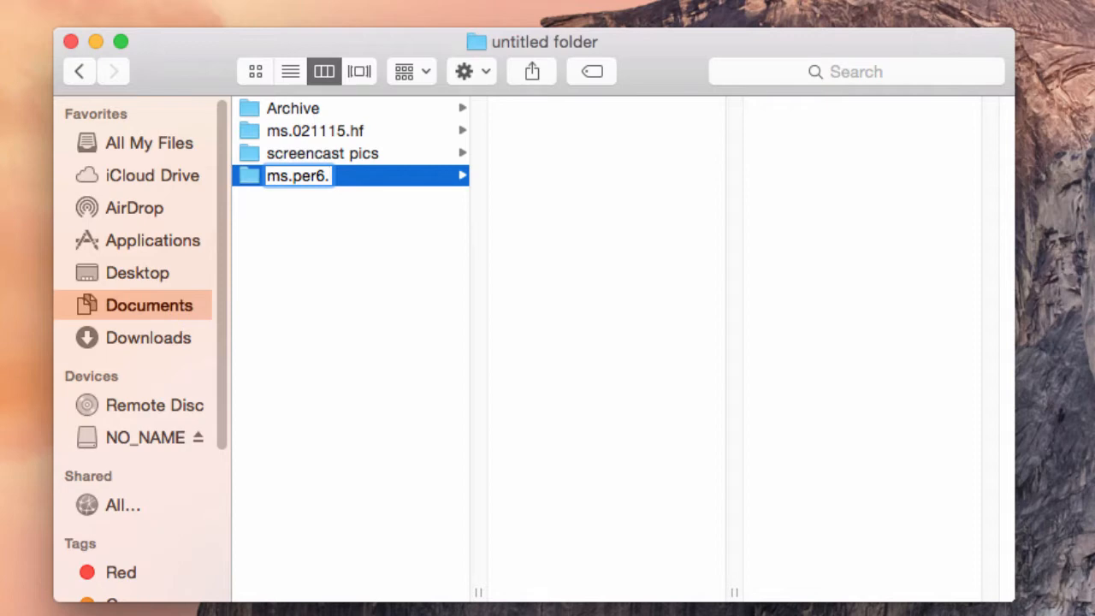
text(021)
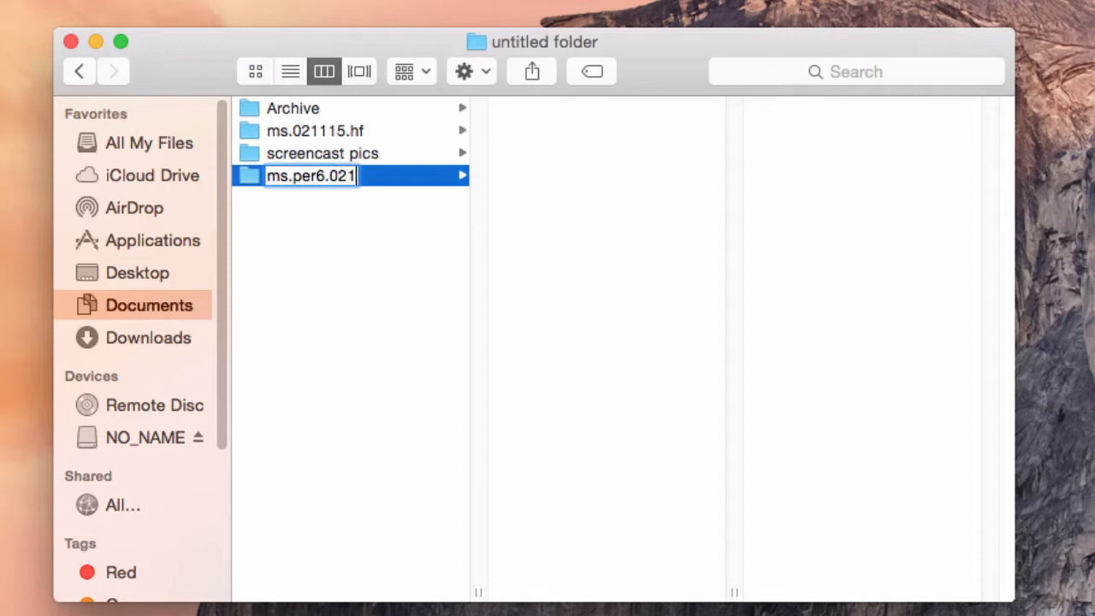
text(15)
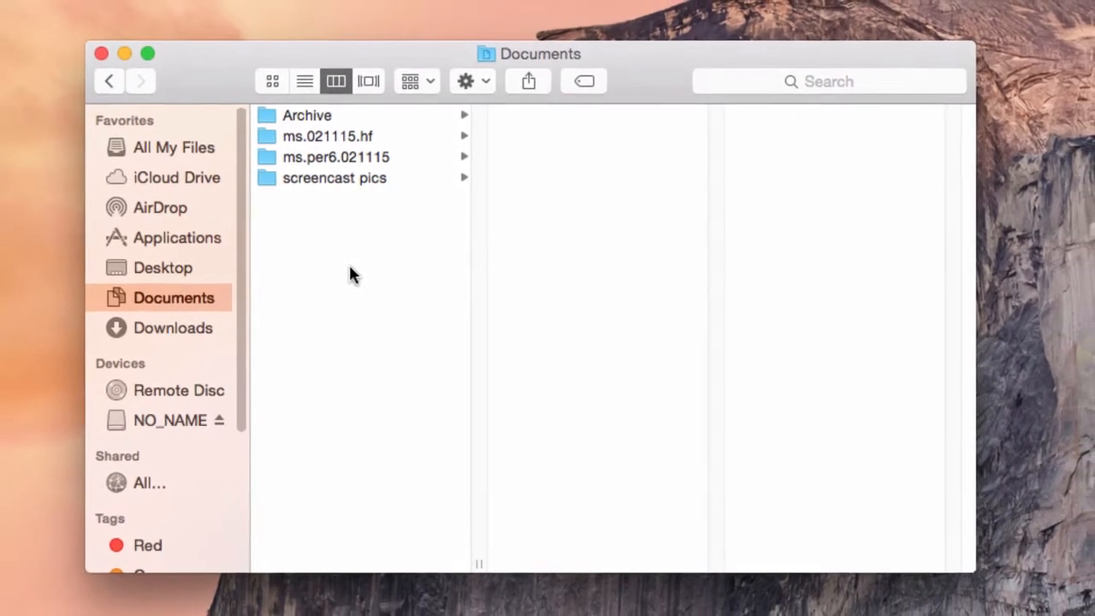
- Open ms.per6.021115 at the upper left and place the NO_NAME drive window on the right beside it
click(335, 158)
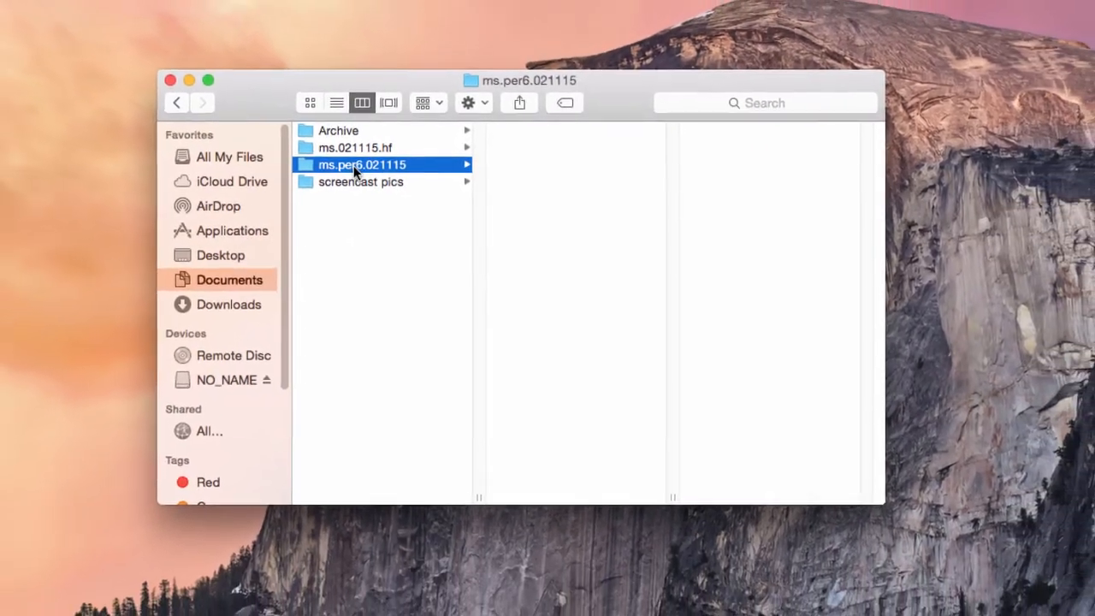
drag(527, 80, 523, 96)
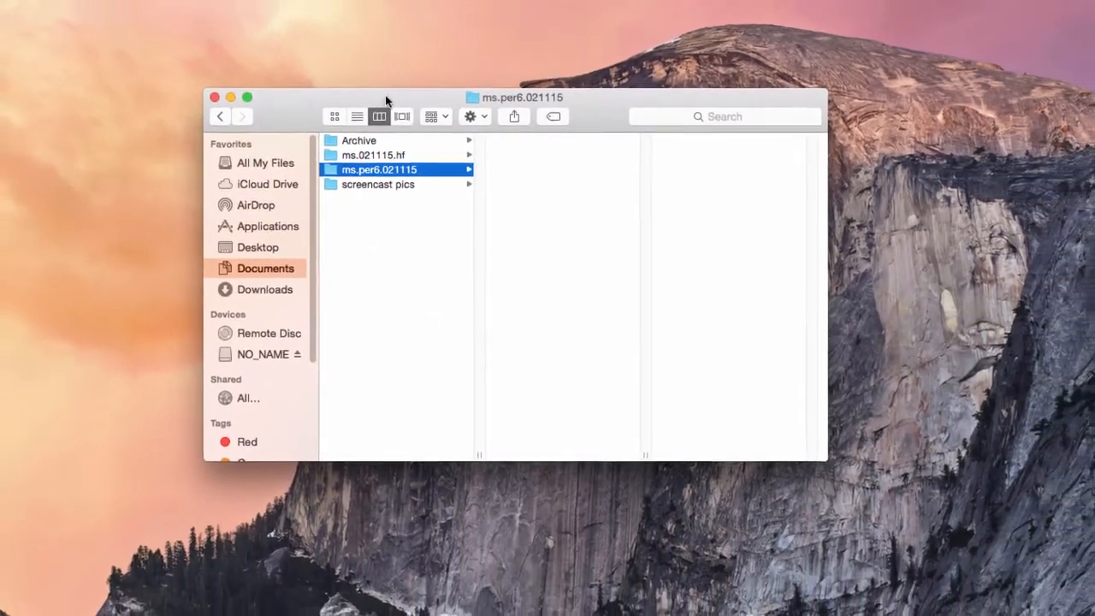
drag(522, 96, 248, 89)
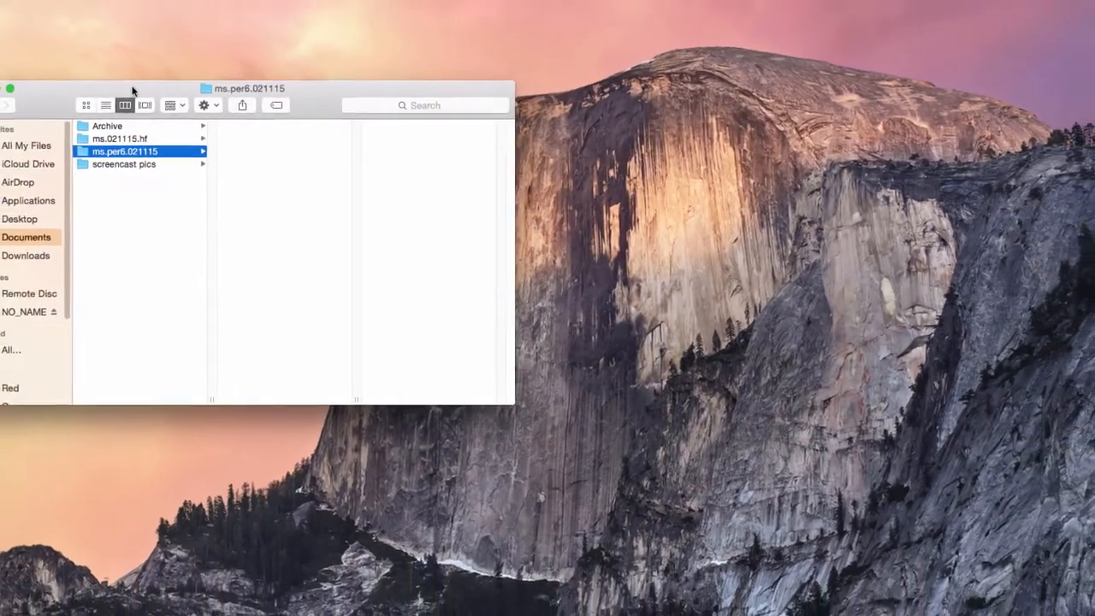
drag(248, 89, 274, 100)
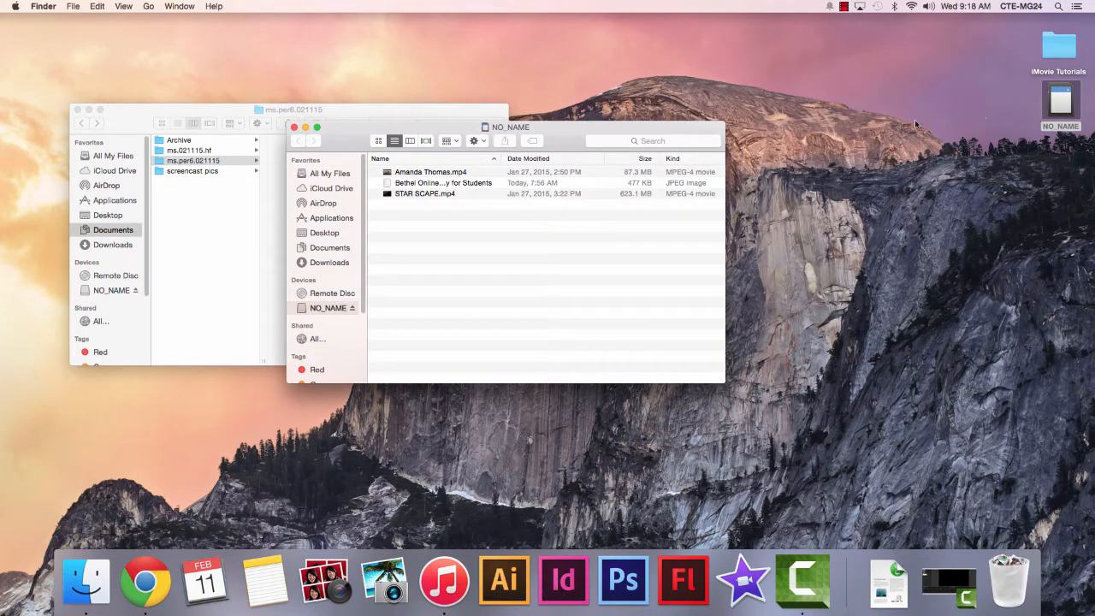
drag(510, 127, 732, 106)
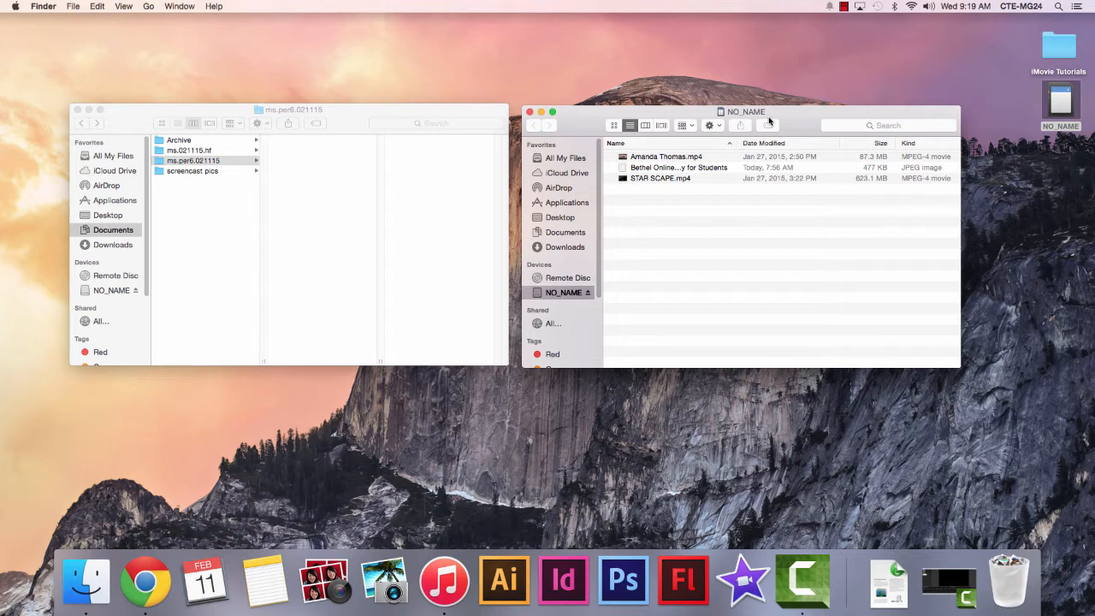
mouse_move(72, 6)
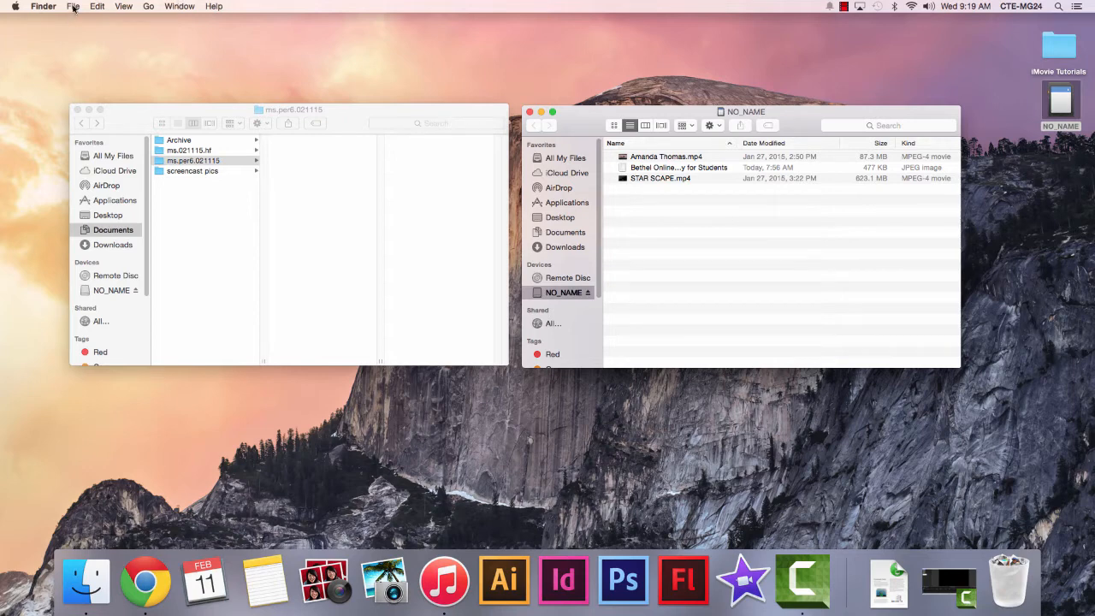
- Drag the Bethel JPEG and STAR SCAPE.mp4 from NO_NAME into the ms.per6.021115 folder
click(71, 7)
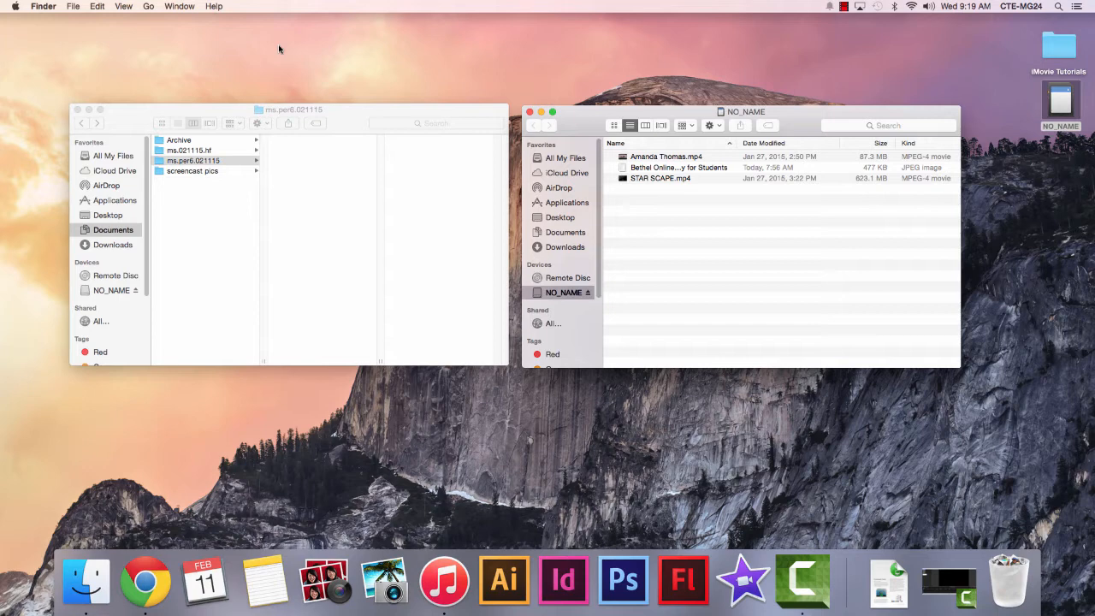
mouse_move(746, 142)
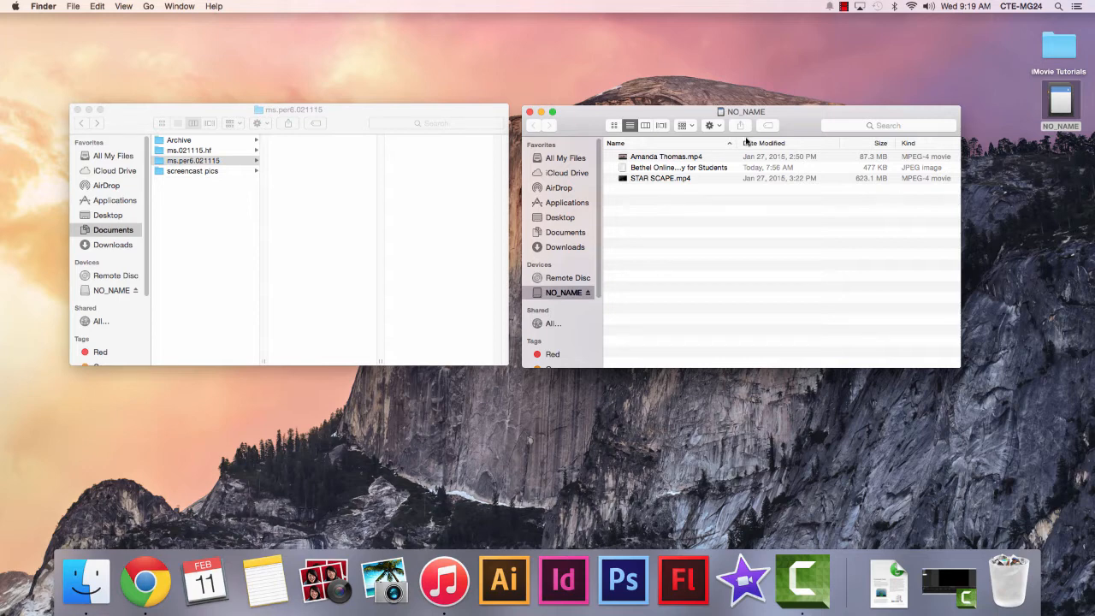
mouse_move(629, 171)
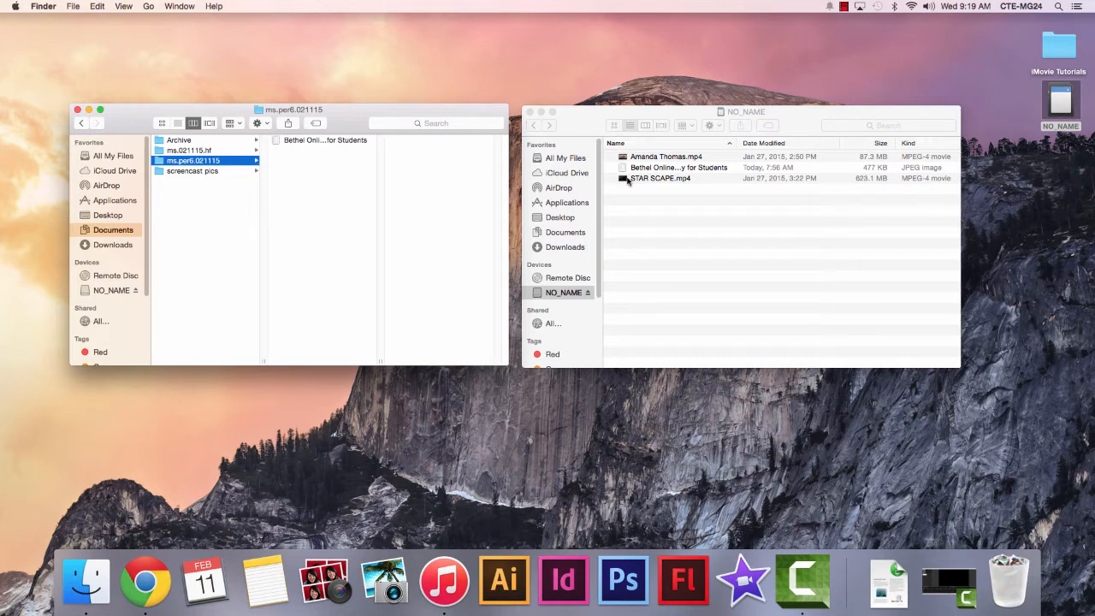
drag(658, 177, 377, 116)
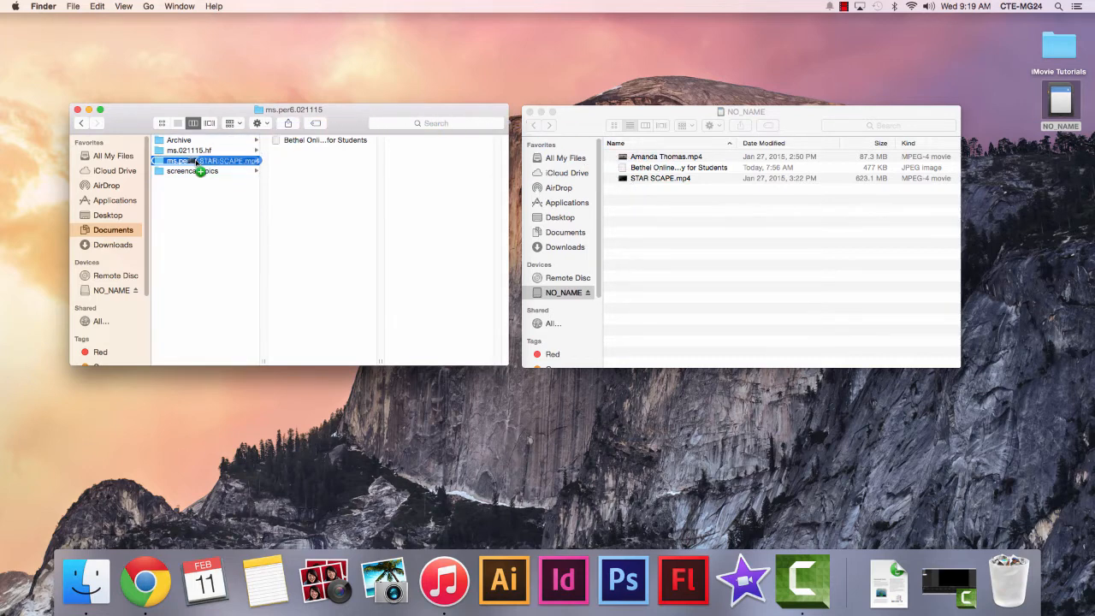
click(192, 161)
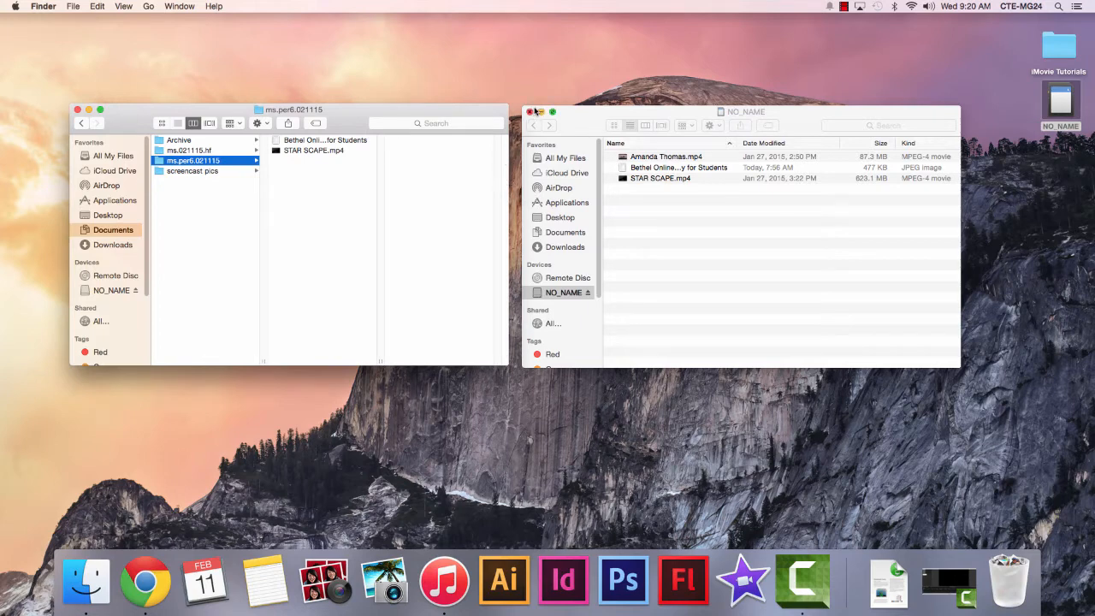
- Close the NO_NAME drive window and browse Applications down to the Pages app
click(531, 112)
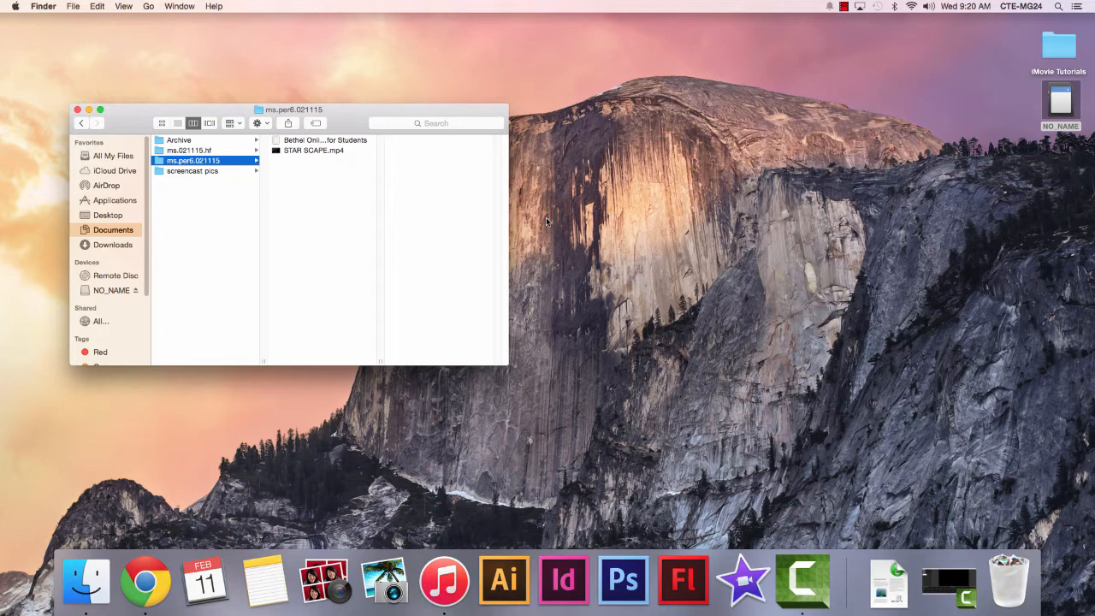
mouse_move(146, 580)
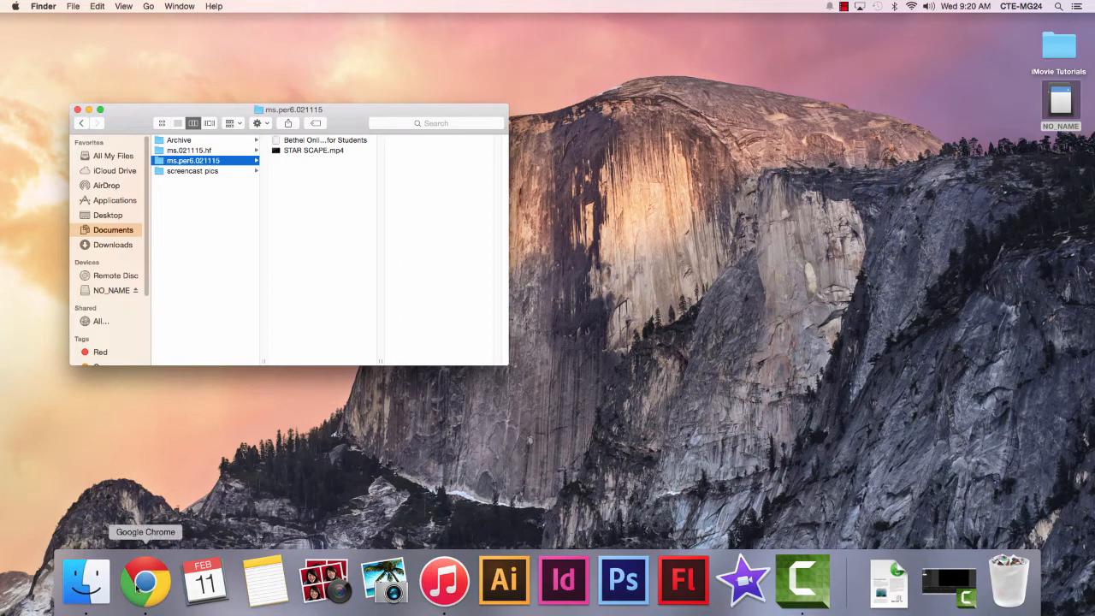
mouse_move(801, 580)
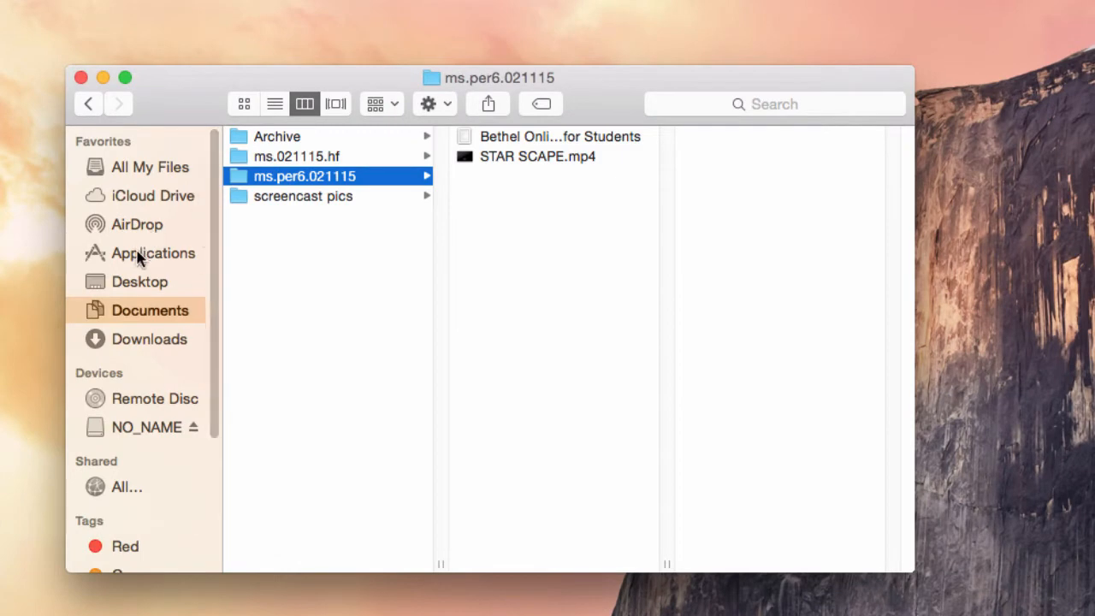
click(152, 253)
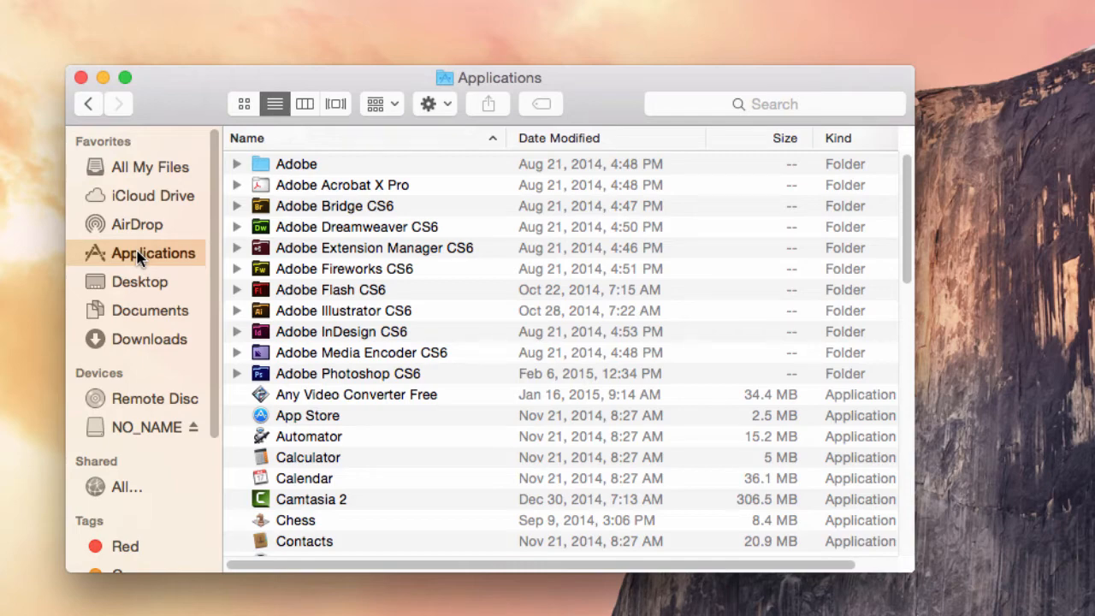
scroll(down, 3)
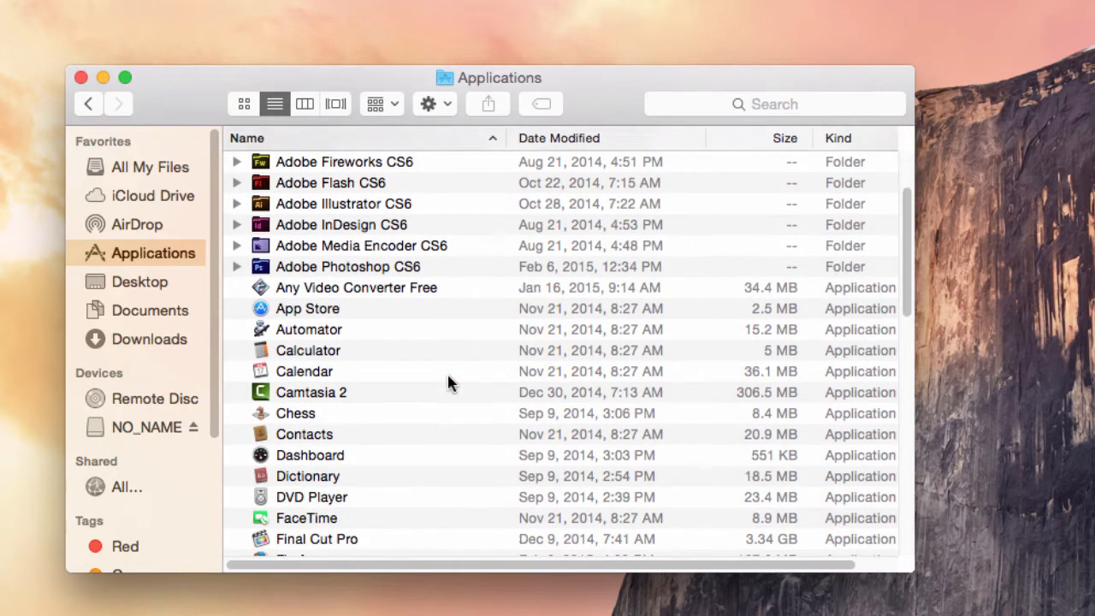
scroll(down, 3)
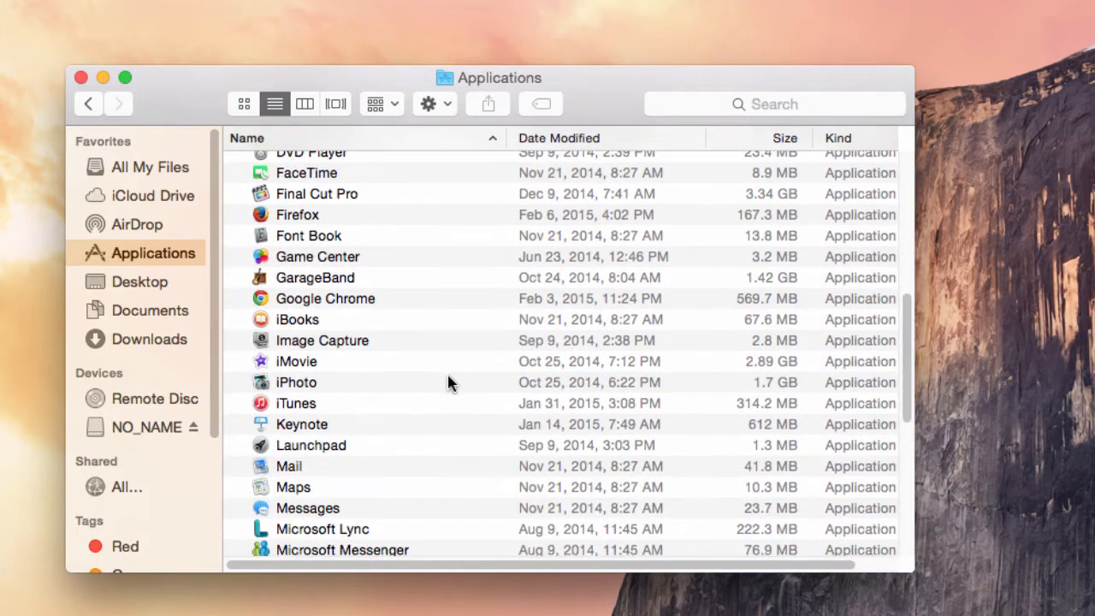
scroll(down, 3)
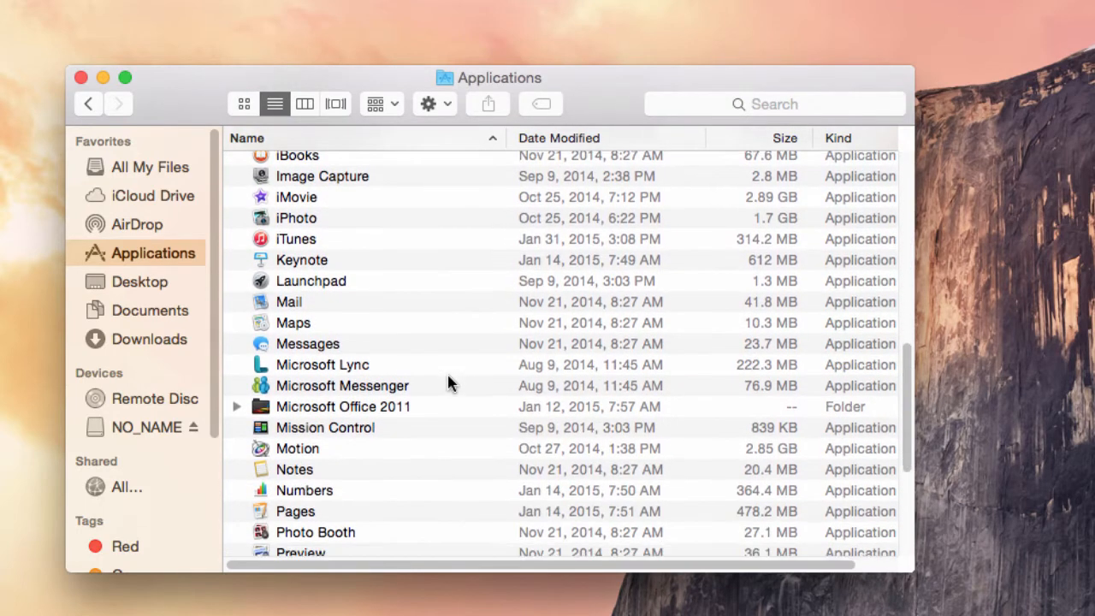
scroll(down, 3)
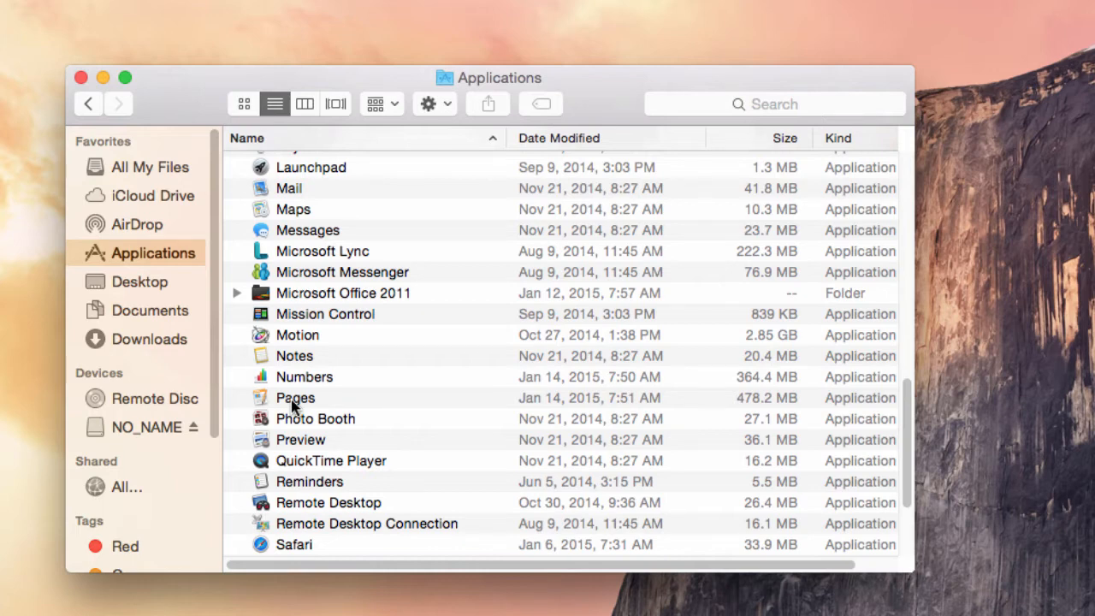
click(294, 397)
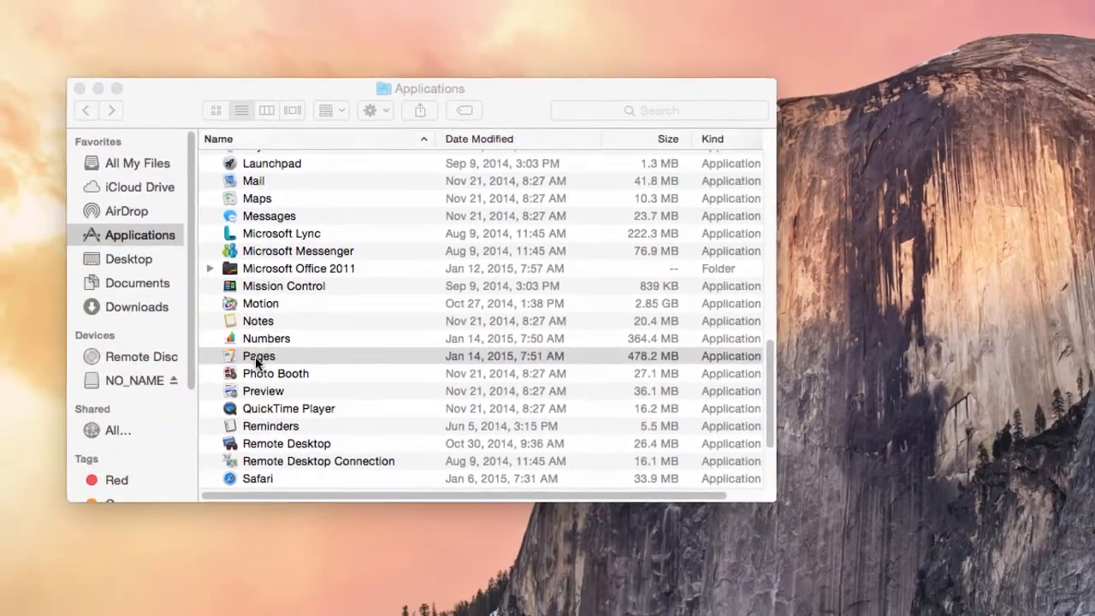
- Launch Pages and create a new document from the Blank template
double_click(259, 356)
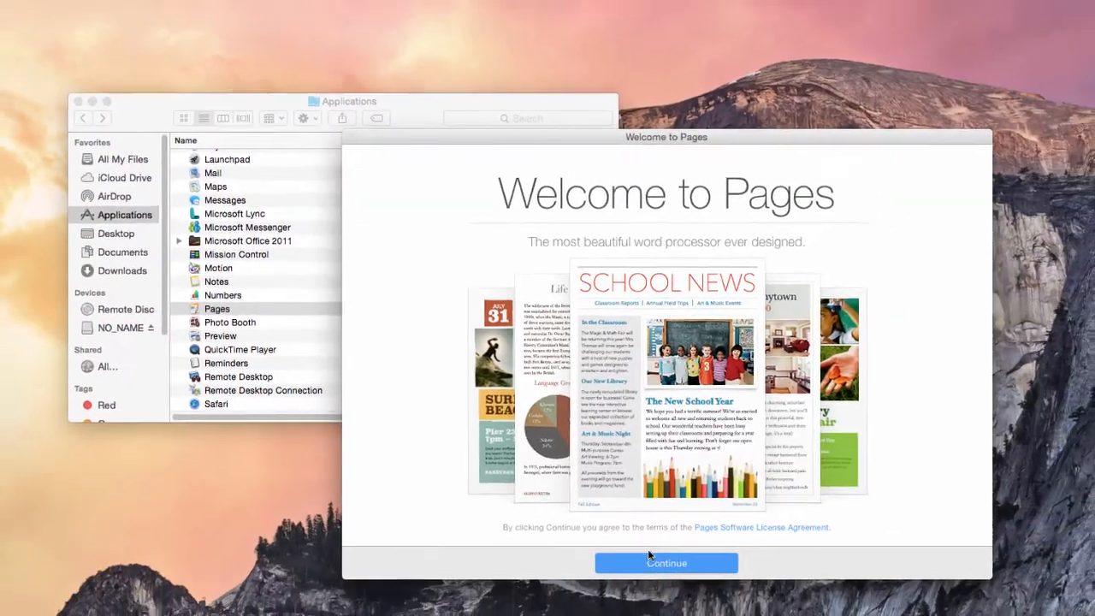
click(667, 563)
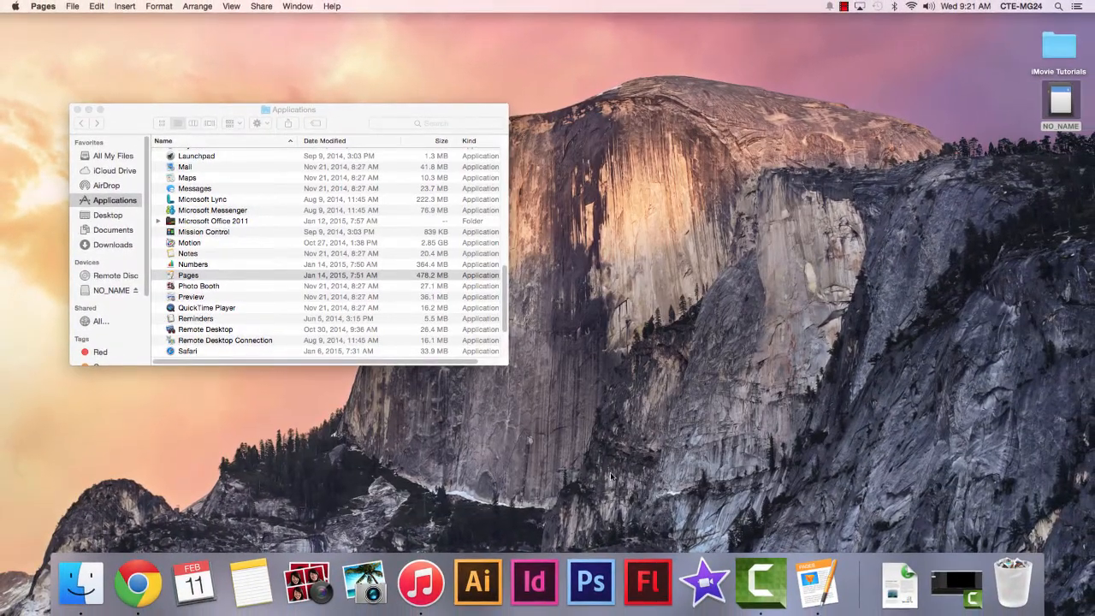
double_click(188, 273)
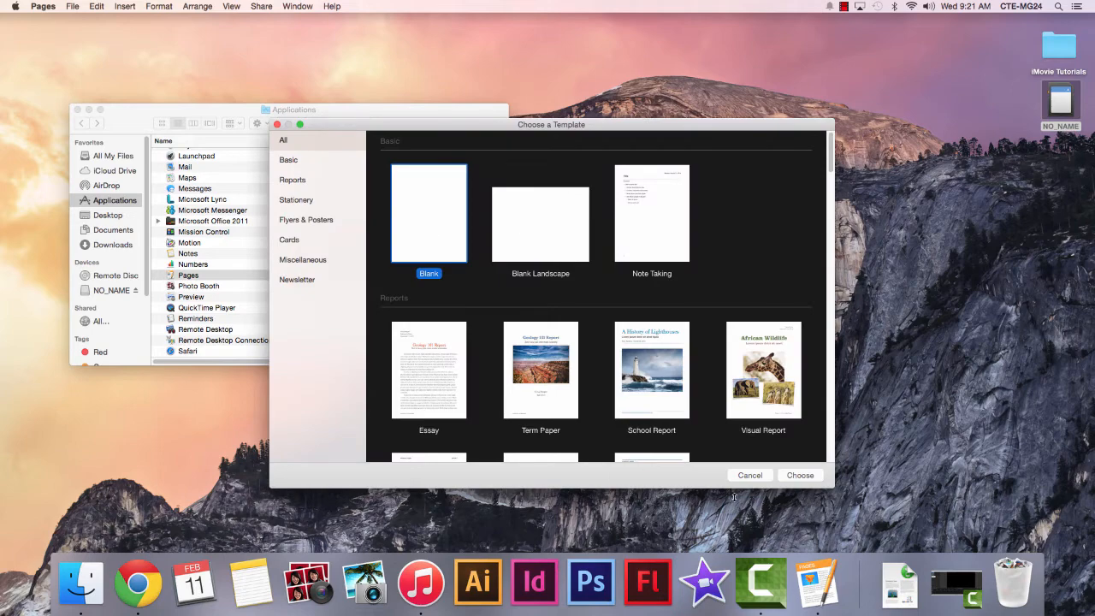
mouse_move(710, 514)
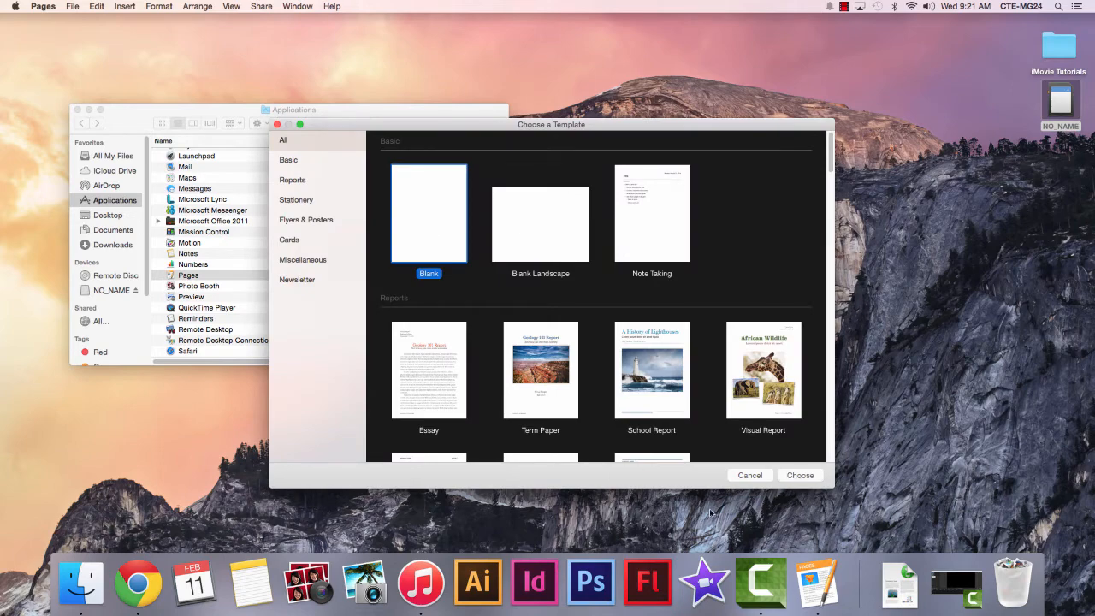
click(799, 476)
text(fjlsadkjflasdkjf;lakmvcx,mnval;skdjf;alskdjfas;lkfo,csmnlasdjfl;askdjf;lskjf;lsdkajf;lasdkjf)
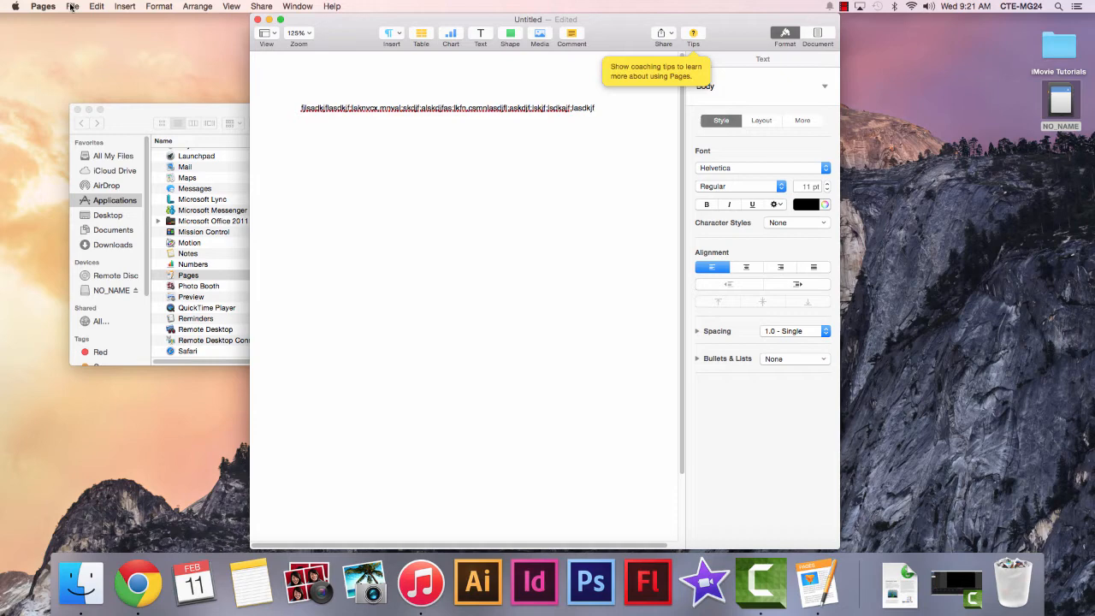
- Expand the save dialog and browse into Documents > ms.per6.021115 as a detailed list
click(72, 7)
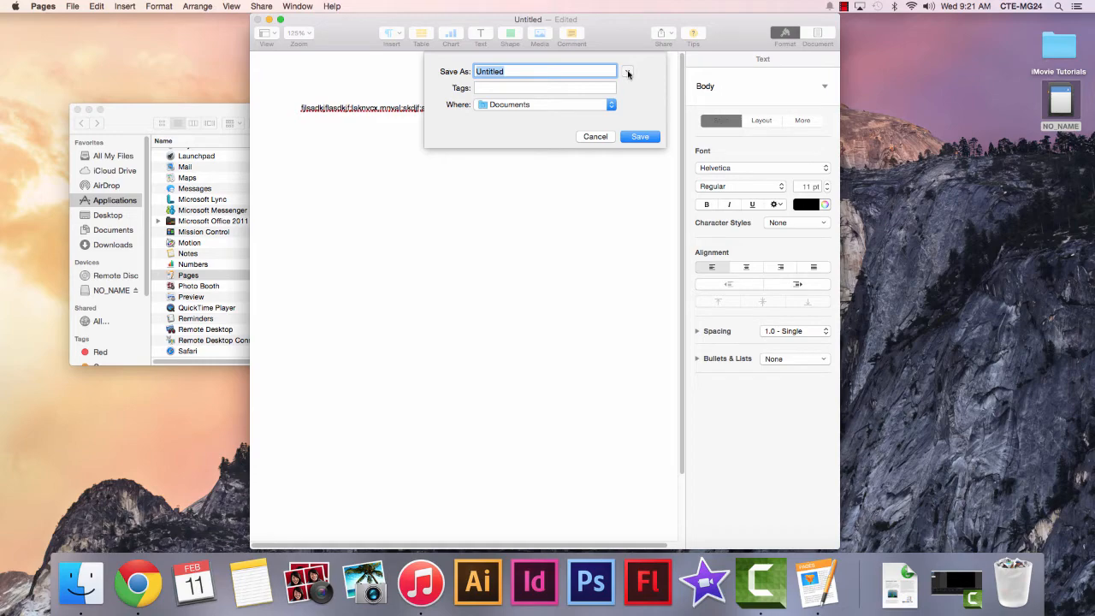
click(628, 74)
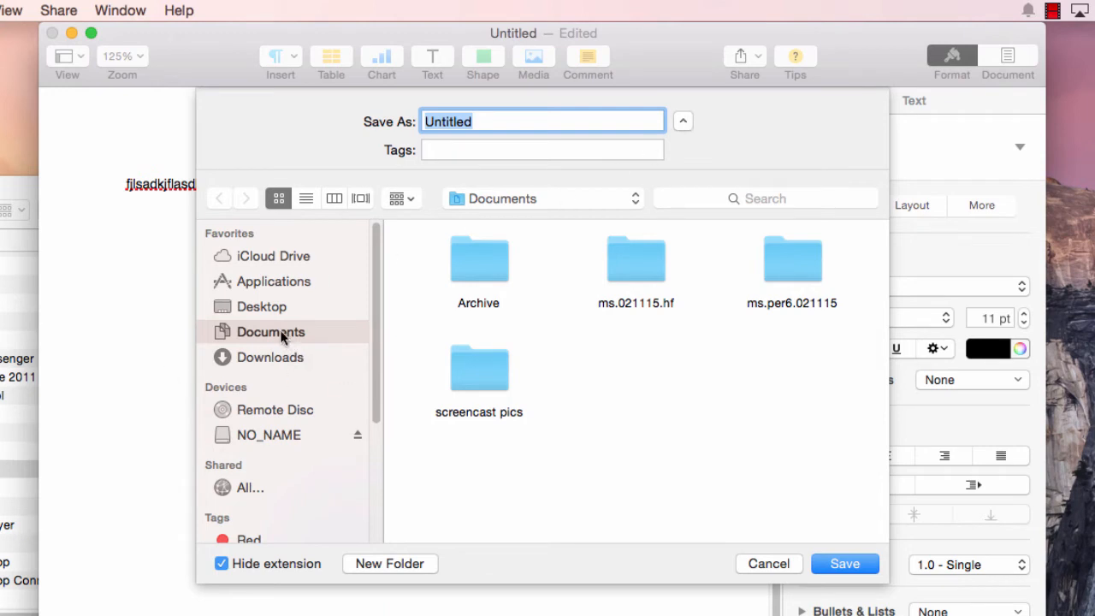
mouse_move(869, 259)
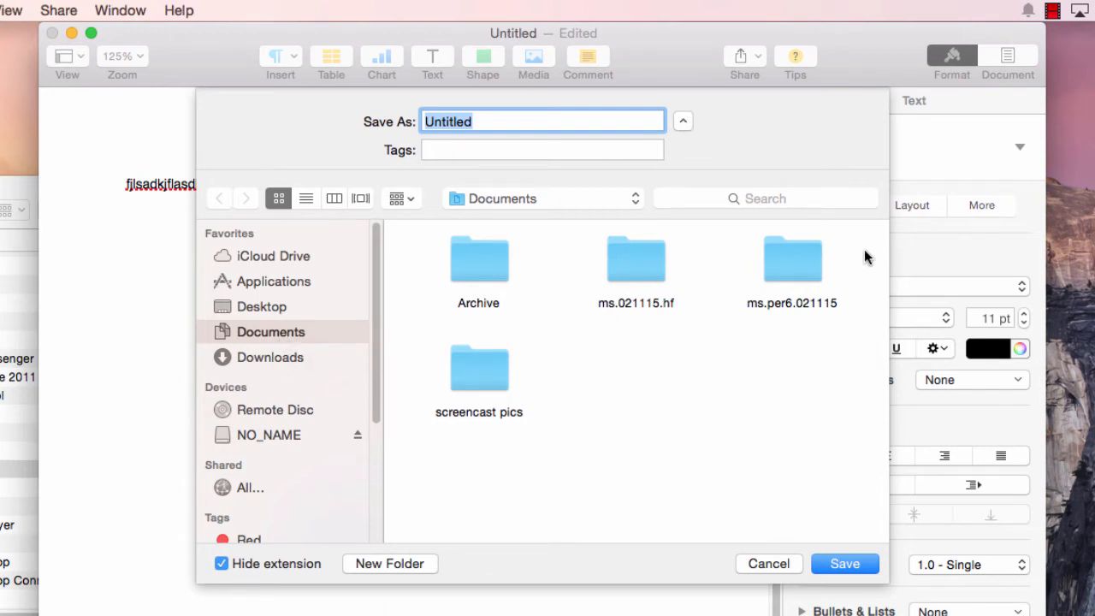
mouse_move(800, 266)
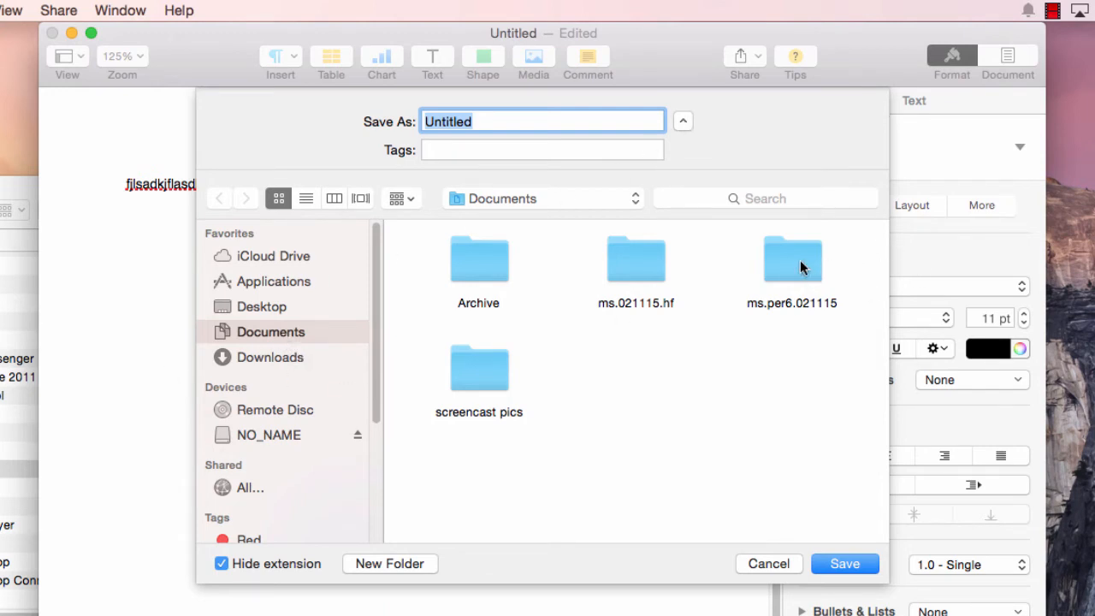
click(790, 257)
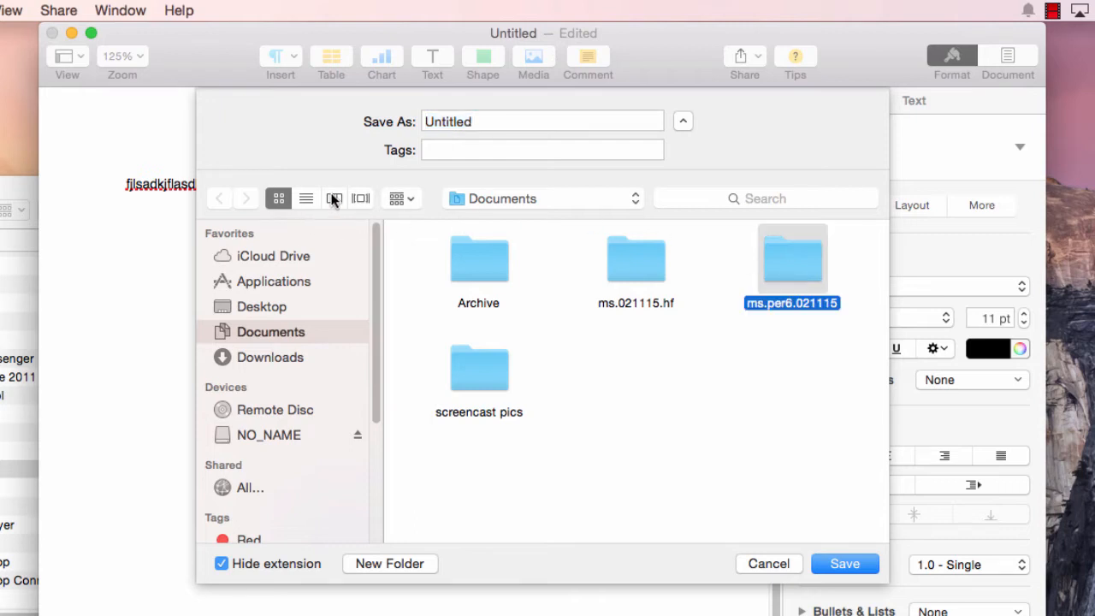
click(332, 199)
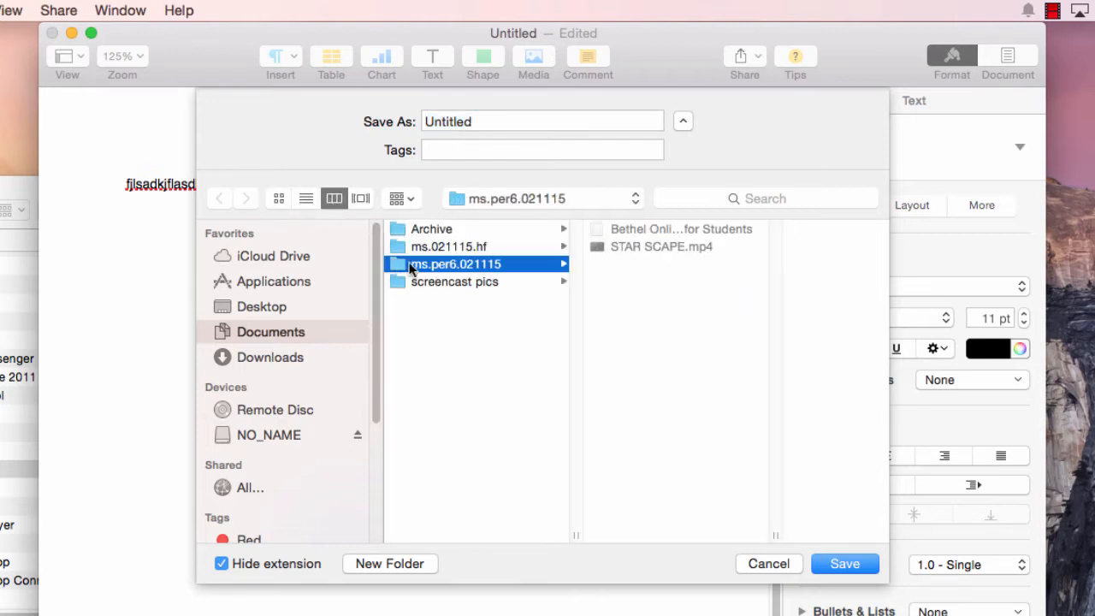
click(304, 199)
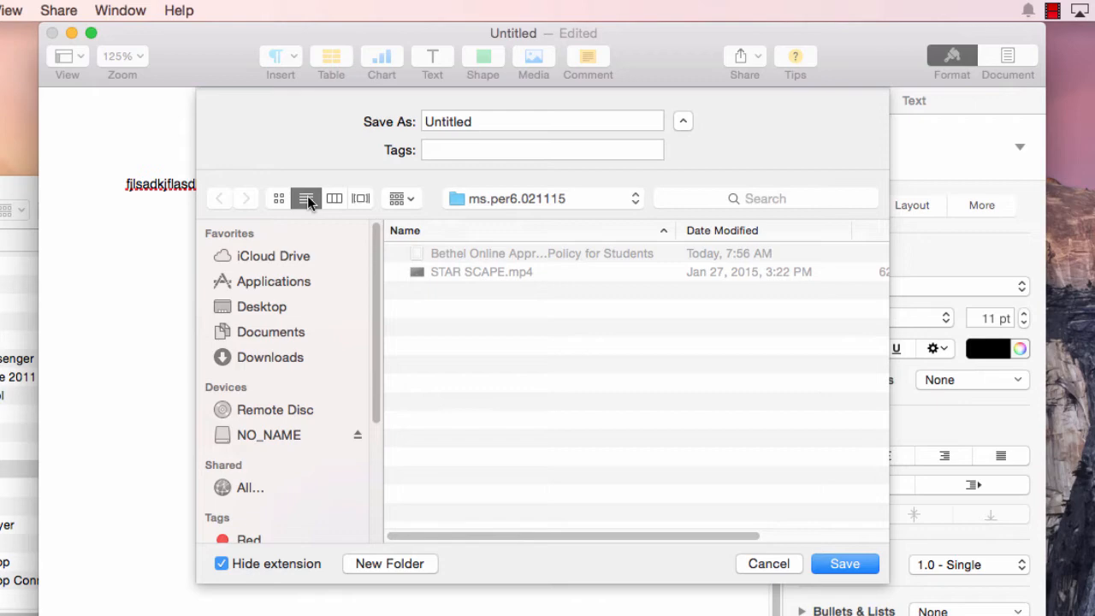
click(544, 120)
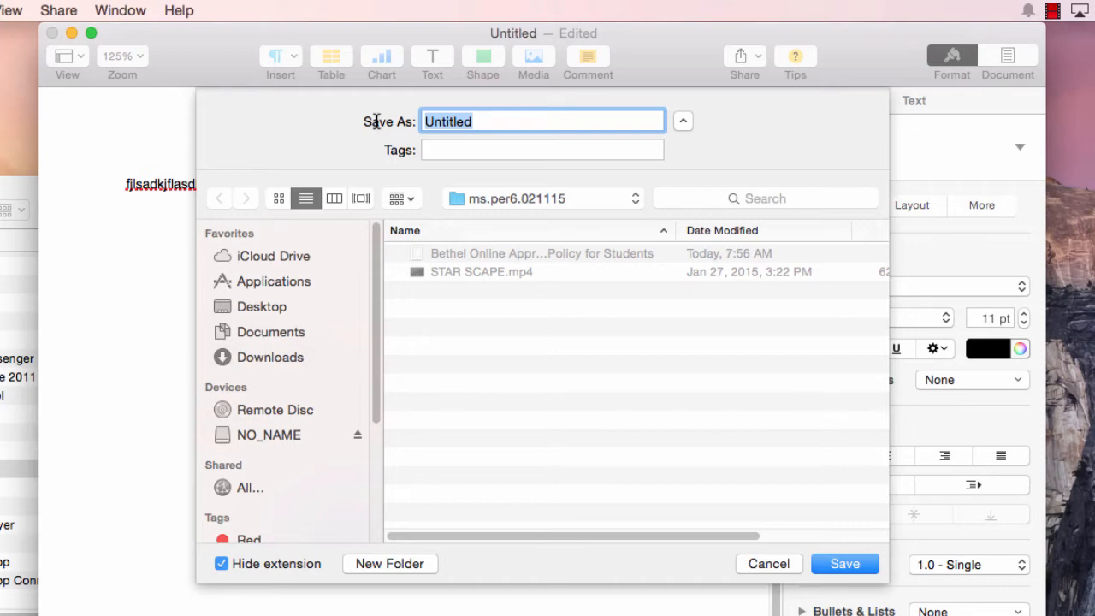
- Name the document ms.021115.testdoc and save it into the folder
text(ms)
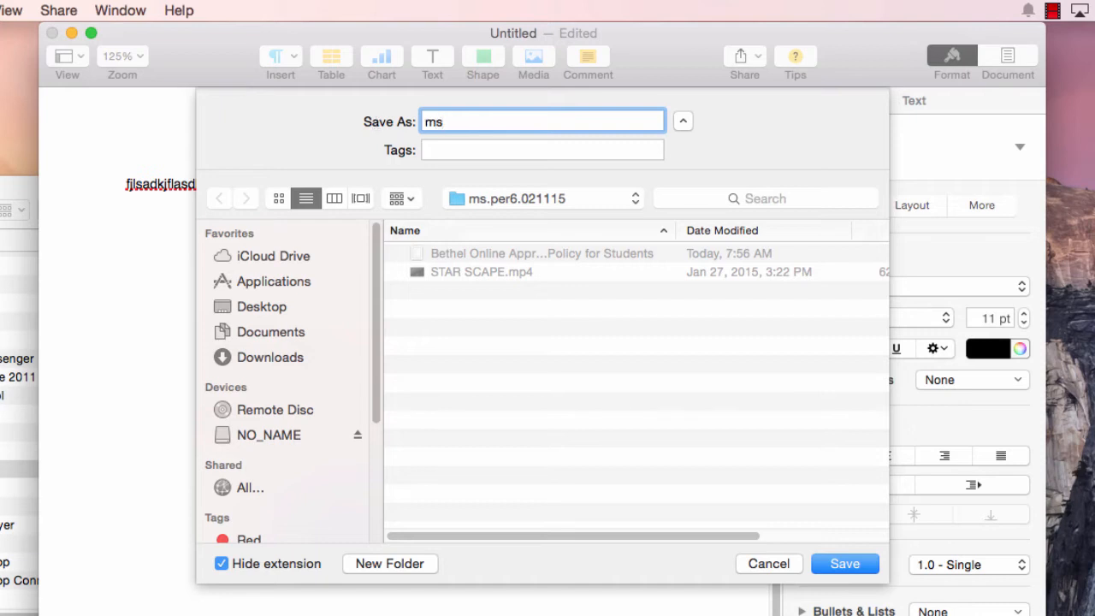
text(.)
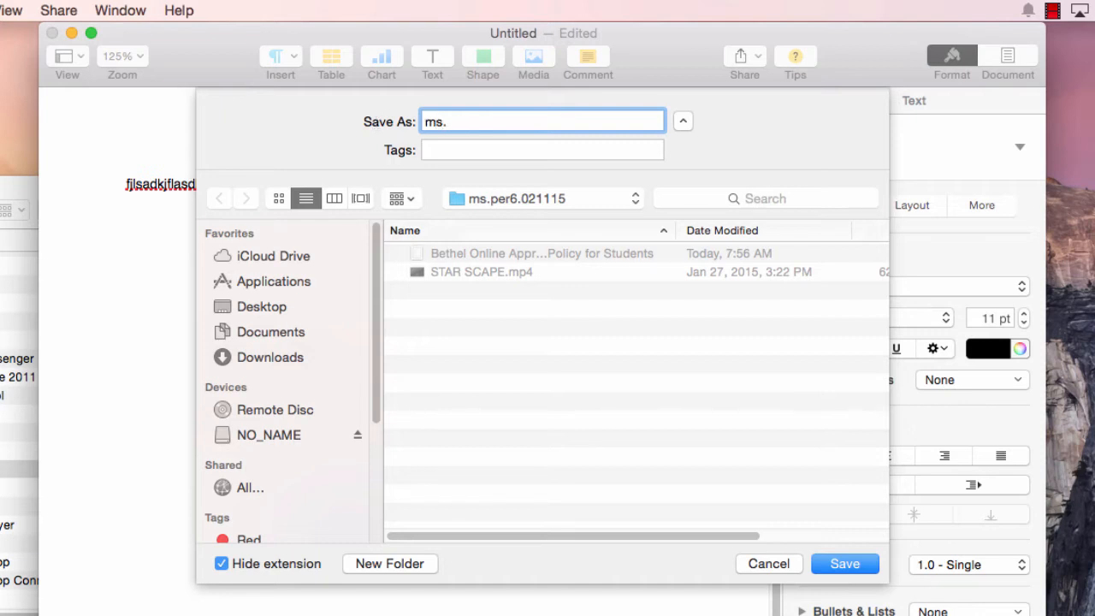
text(021115)
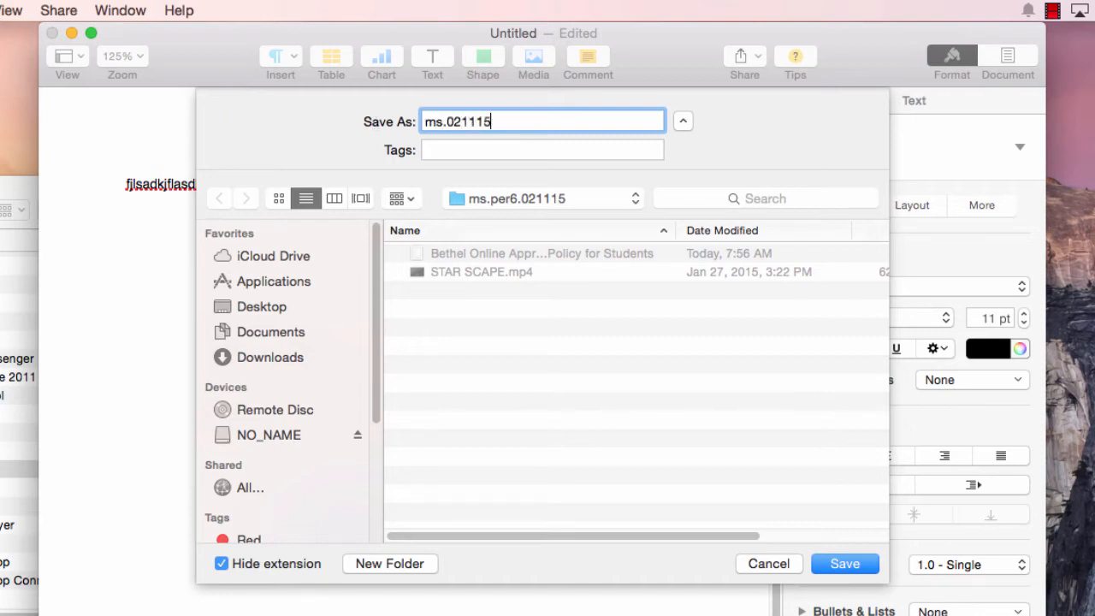
text(.)
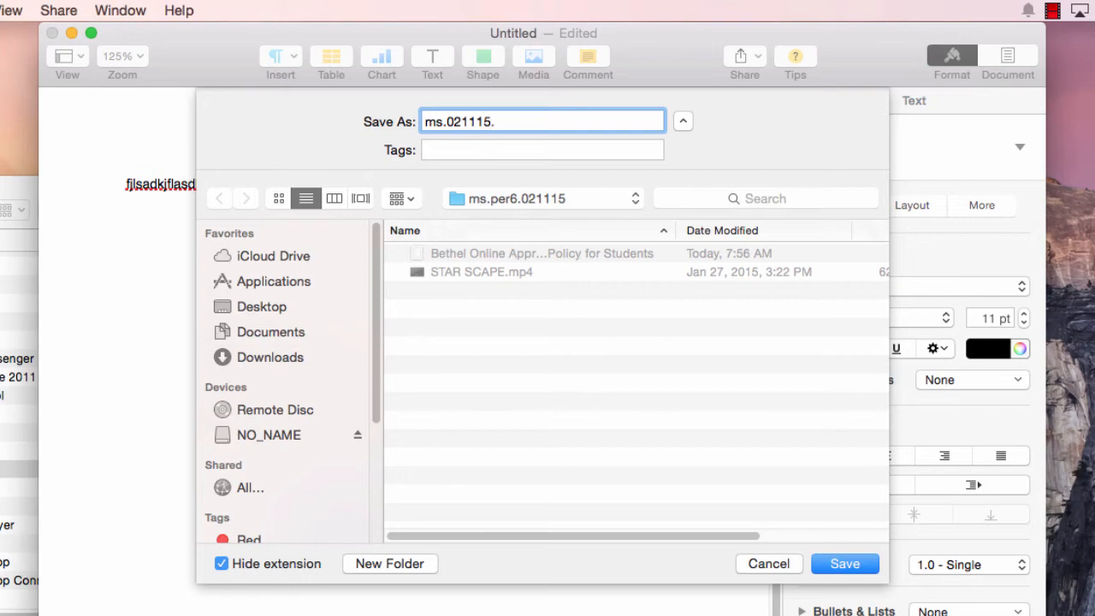
text(testd)
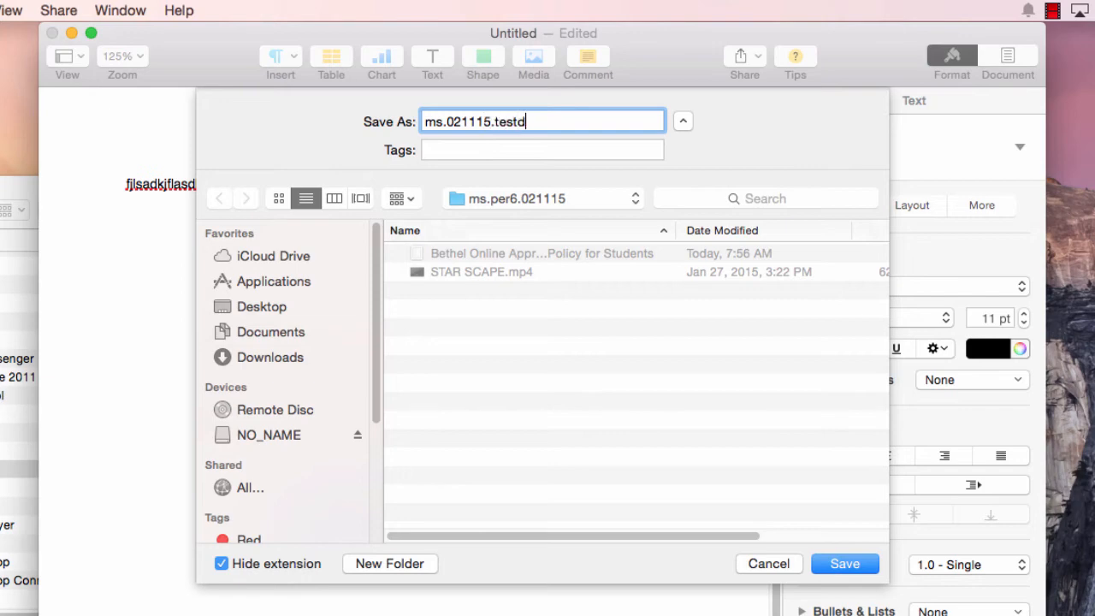
text(oc)
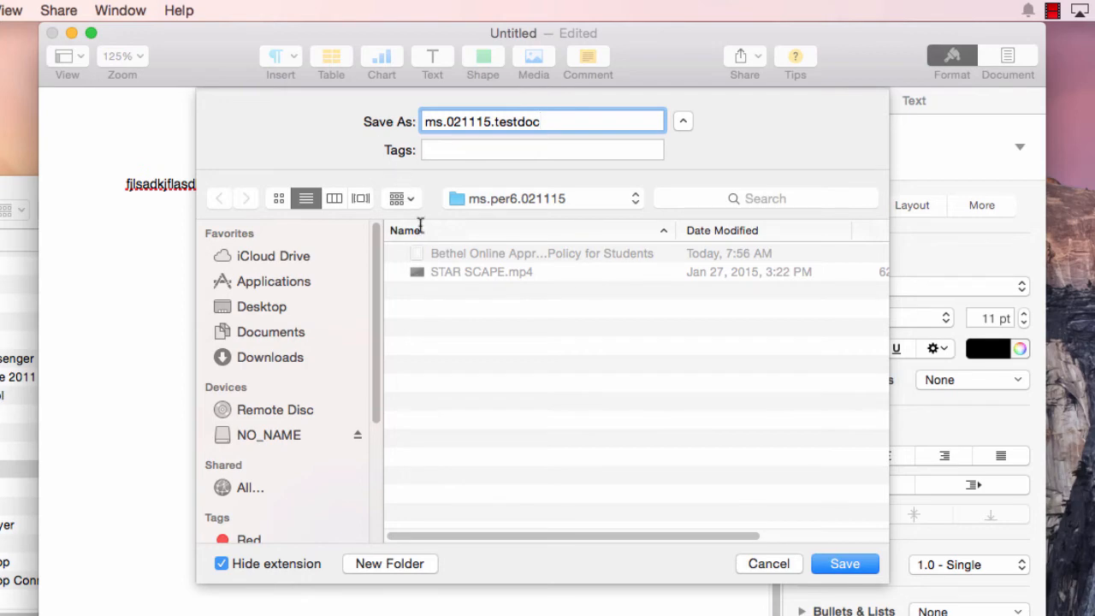
mouse_move(449, 322)
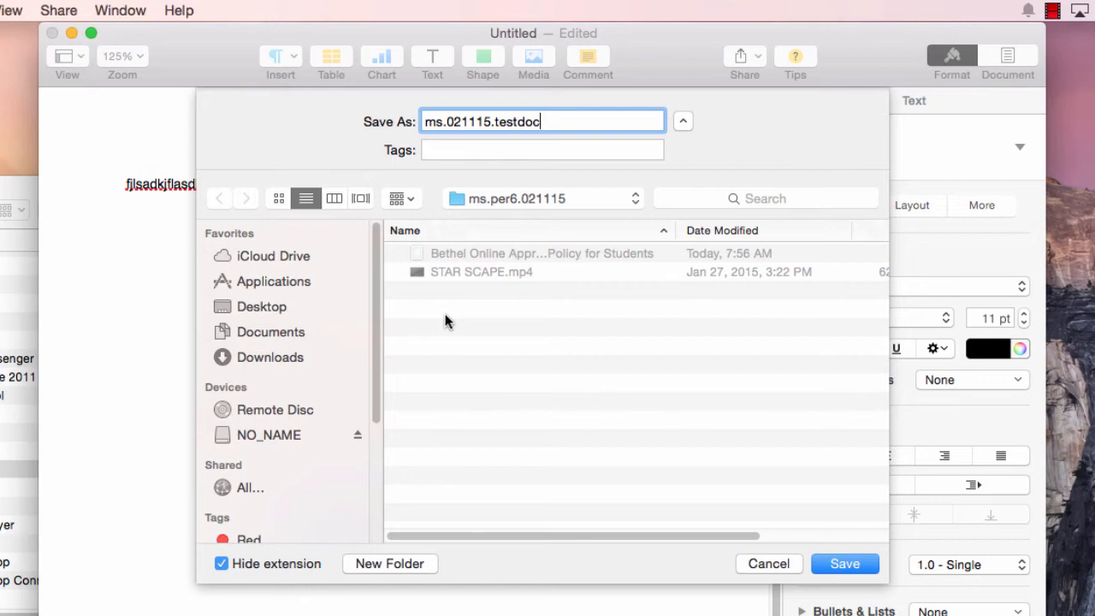
mouse_move(645, 443)
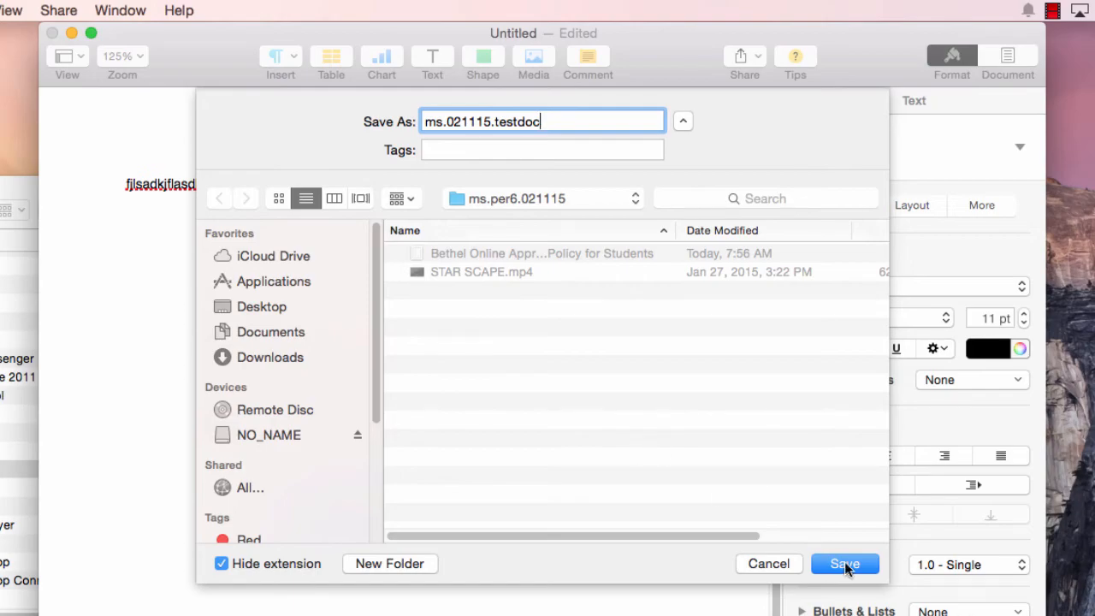
click(845, 563)
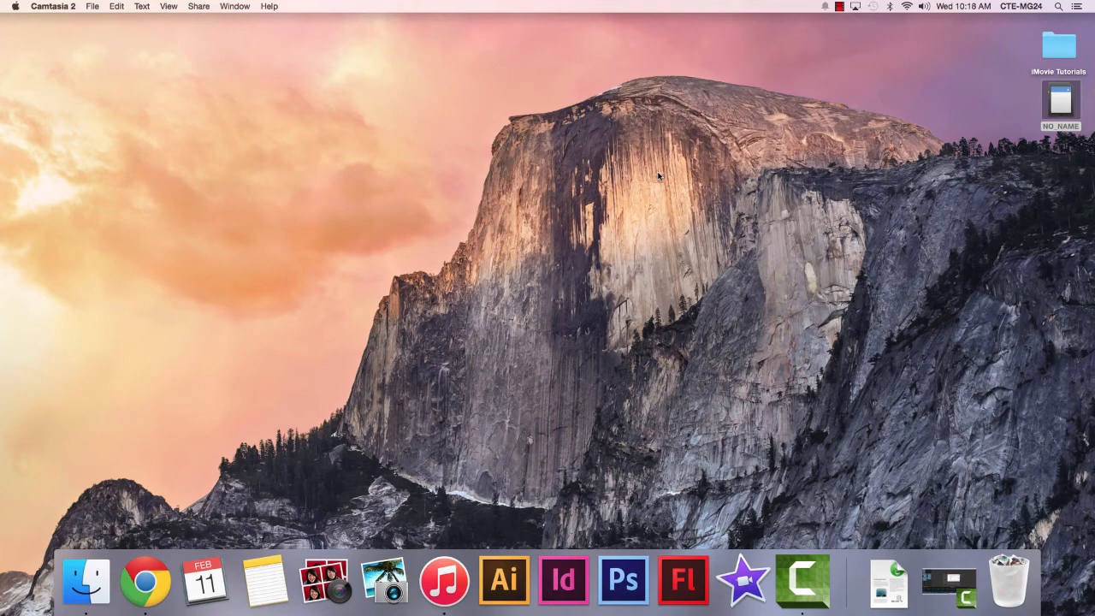
mouse_move(226, 447)
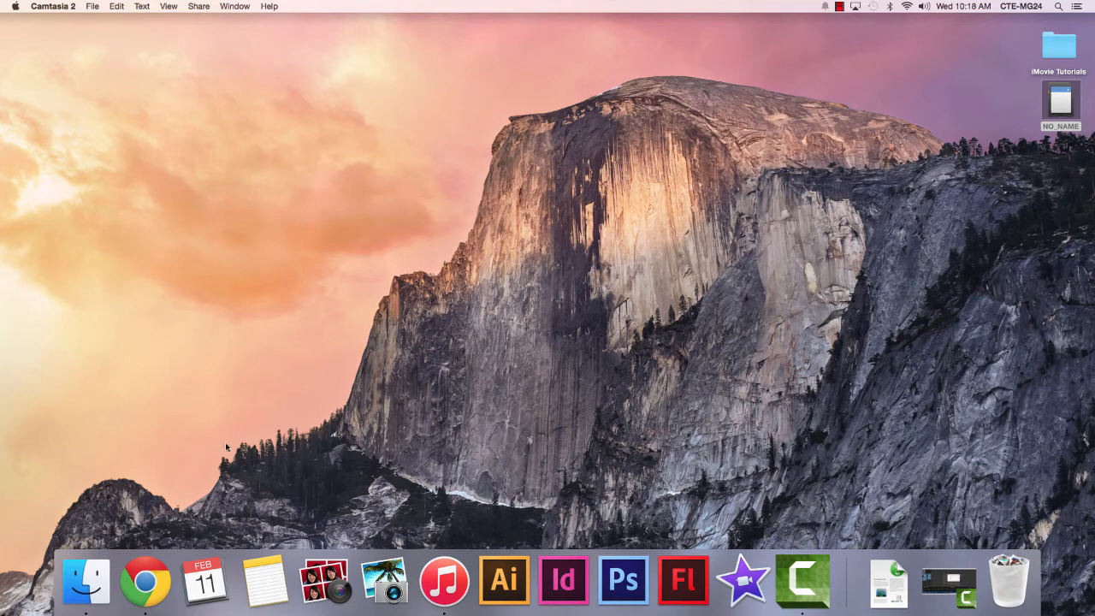
- In Finder, browse Documents > ms.per6.021115 and reopen ms.021115.testdoc in Pages
click(85, 579)
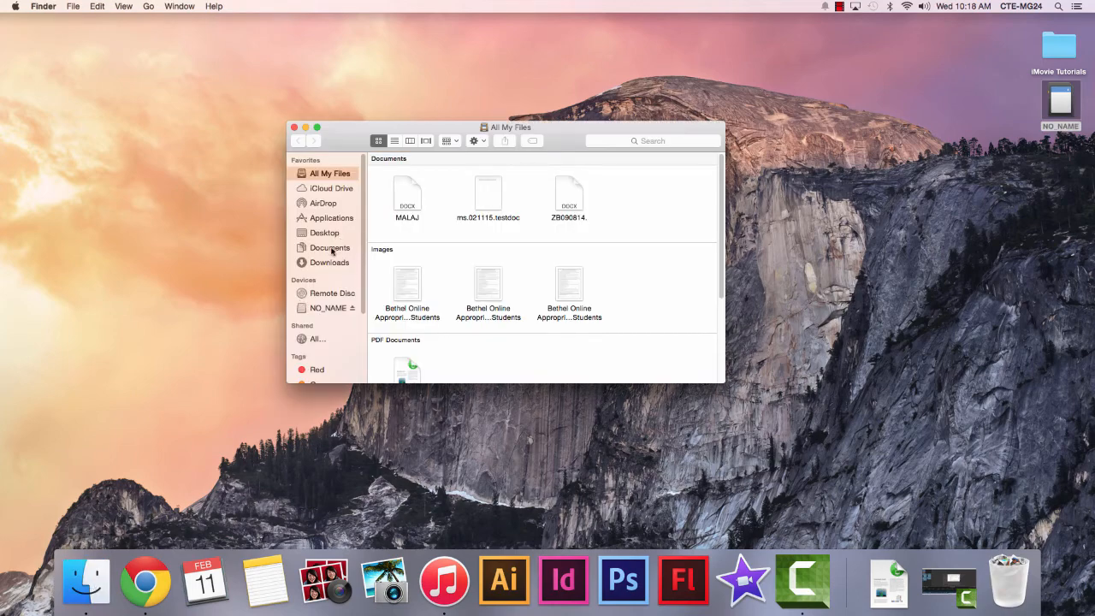
click(329, 246)
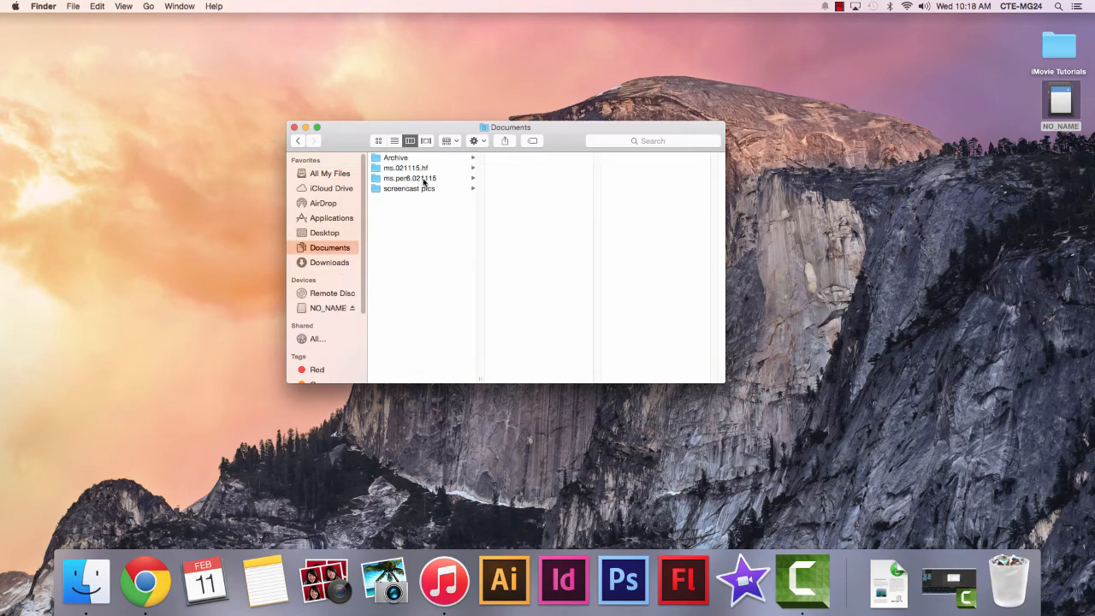
click(409, 178)
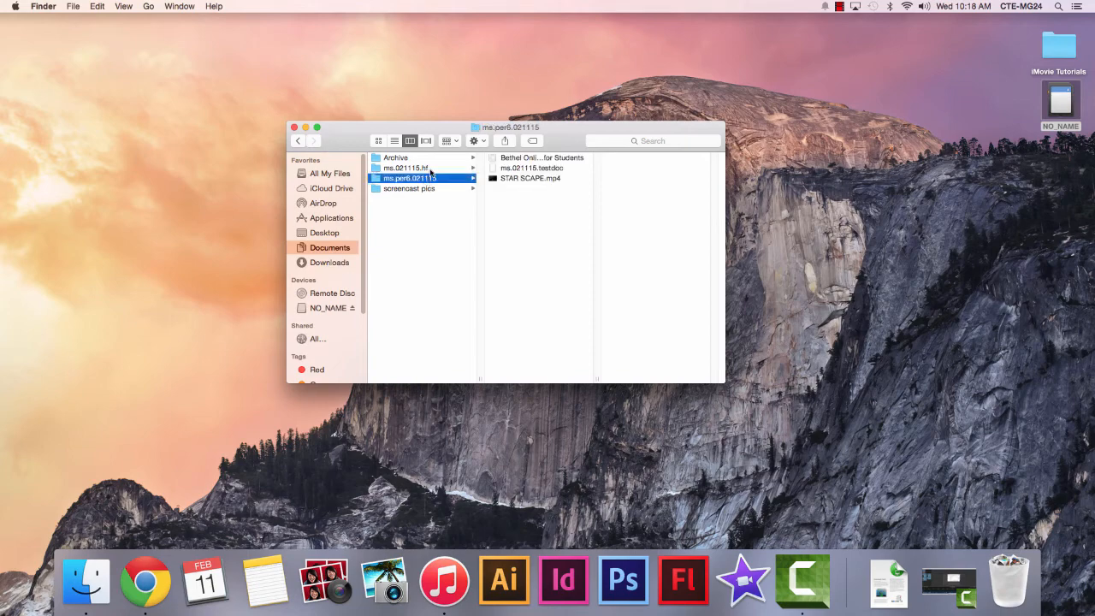
double_click(534, 167)
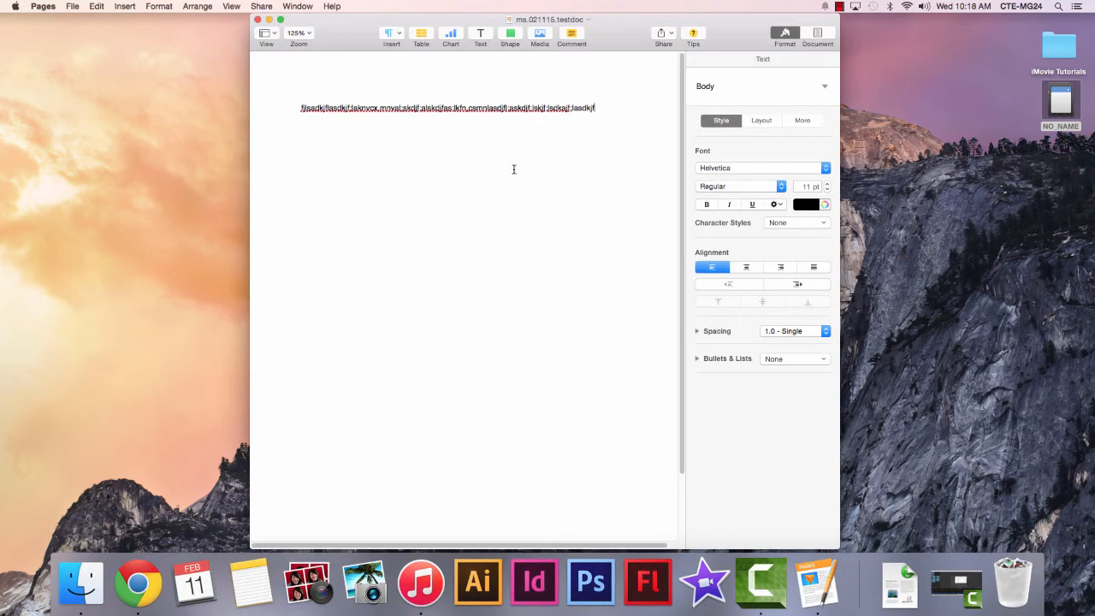
mouse_move(505, 176)
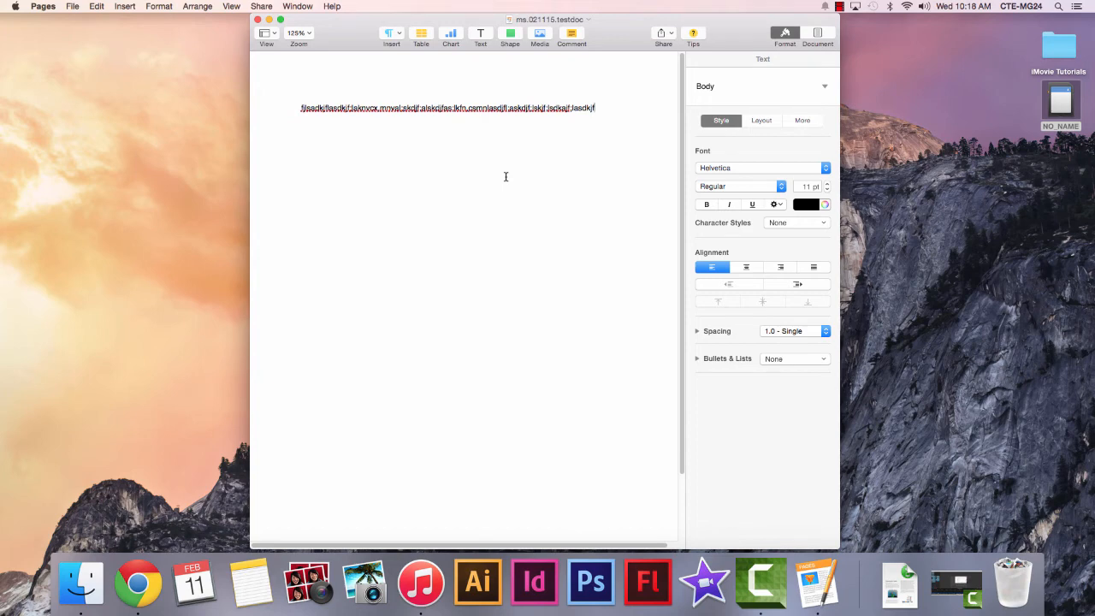